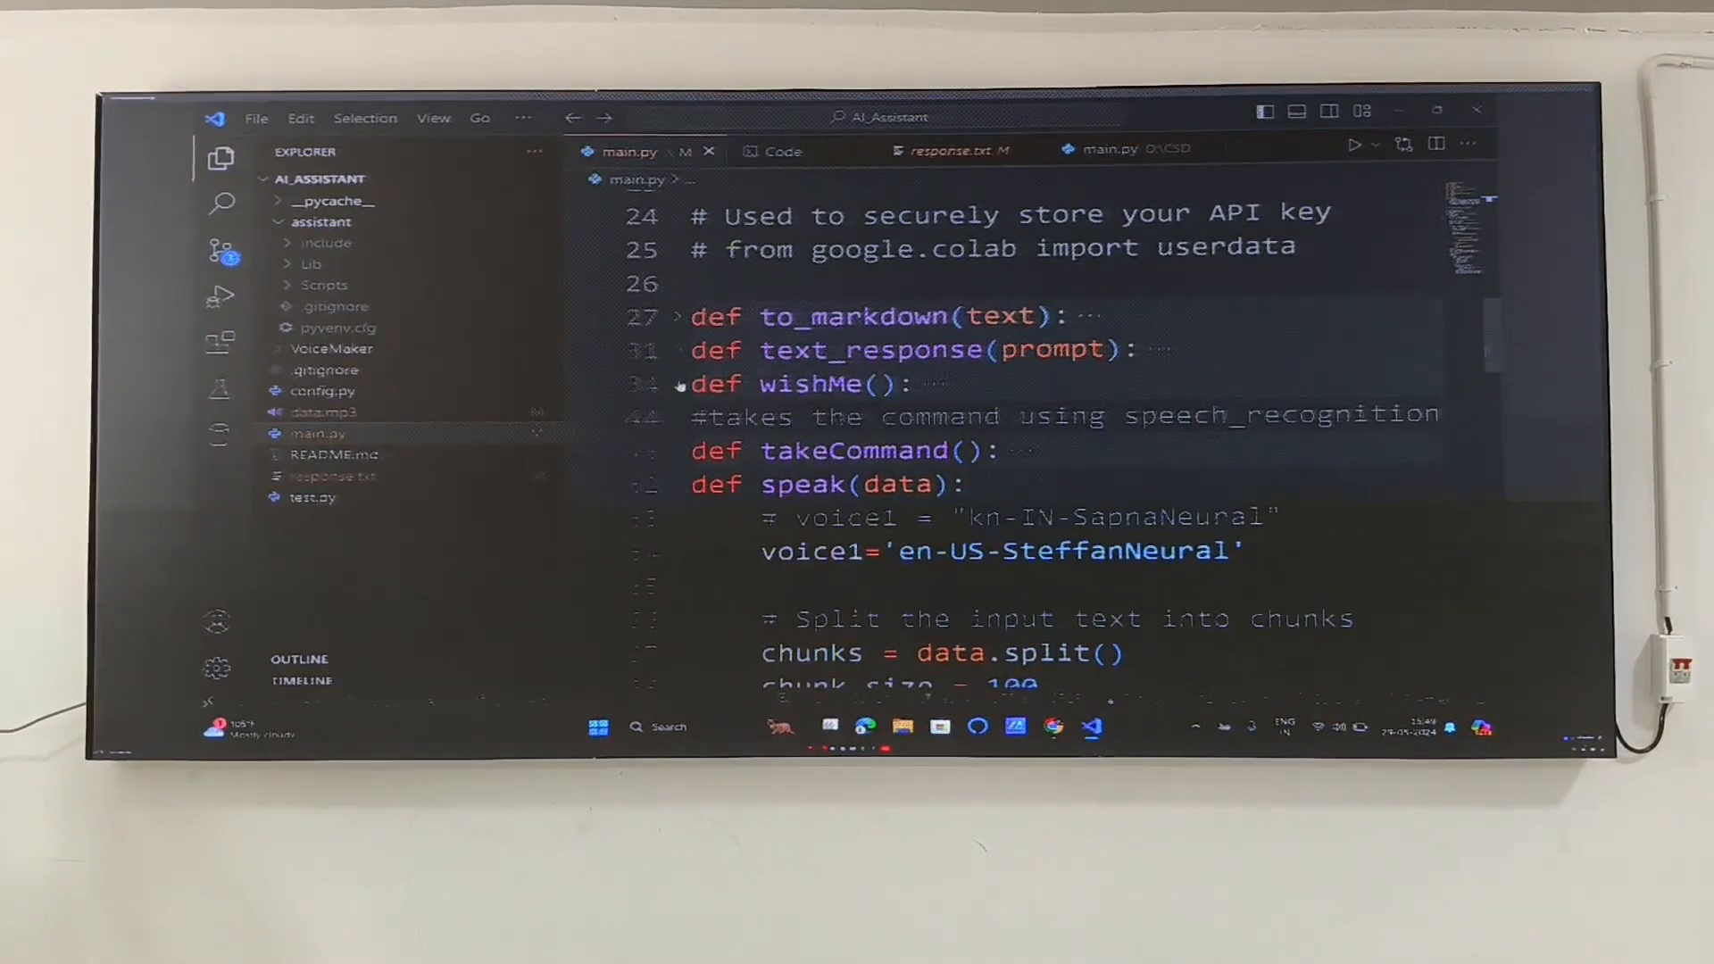
Review the pygame playback code in speak(data), folding it to reveal main.py's main block.
click(679, 384)
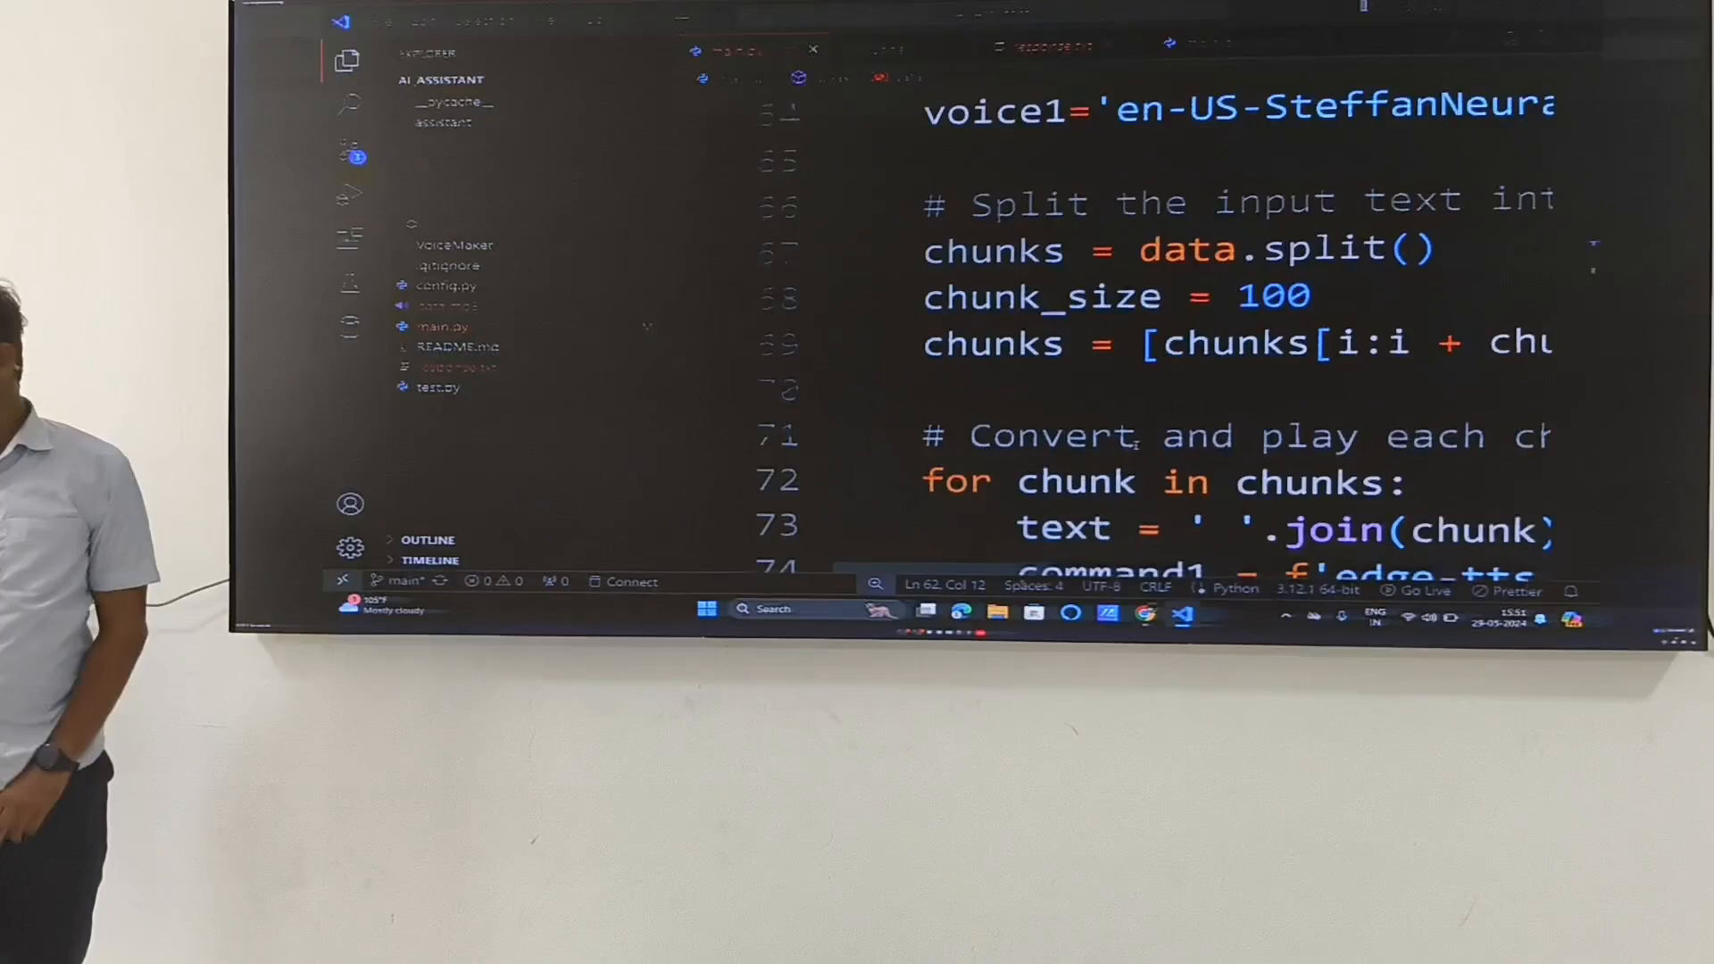
scroll(down, 3)
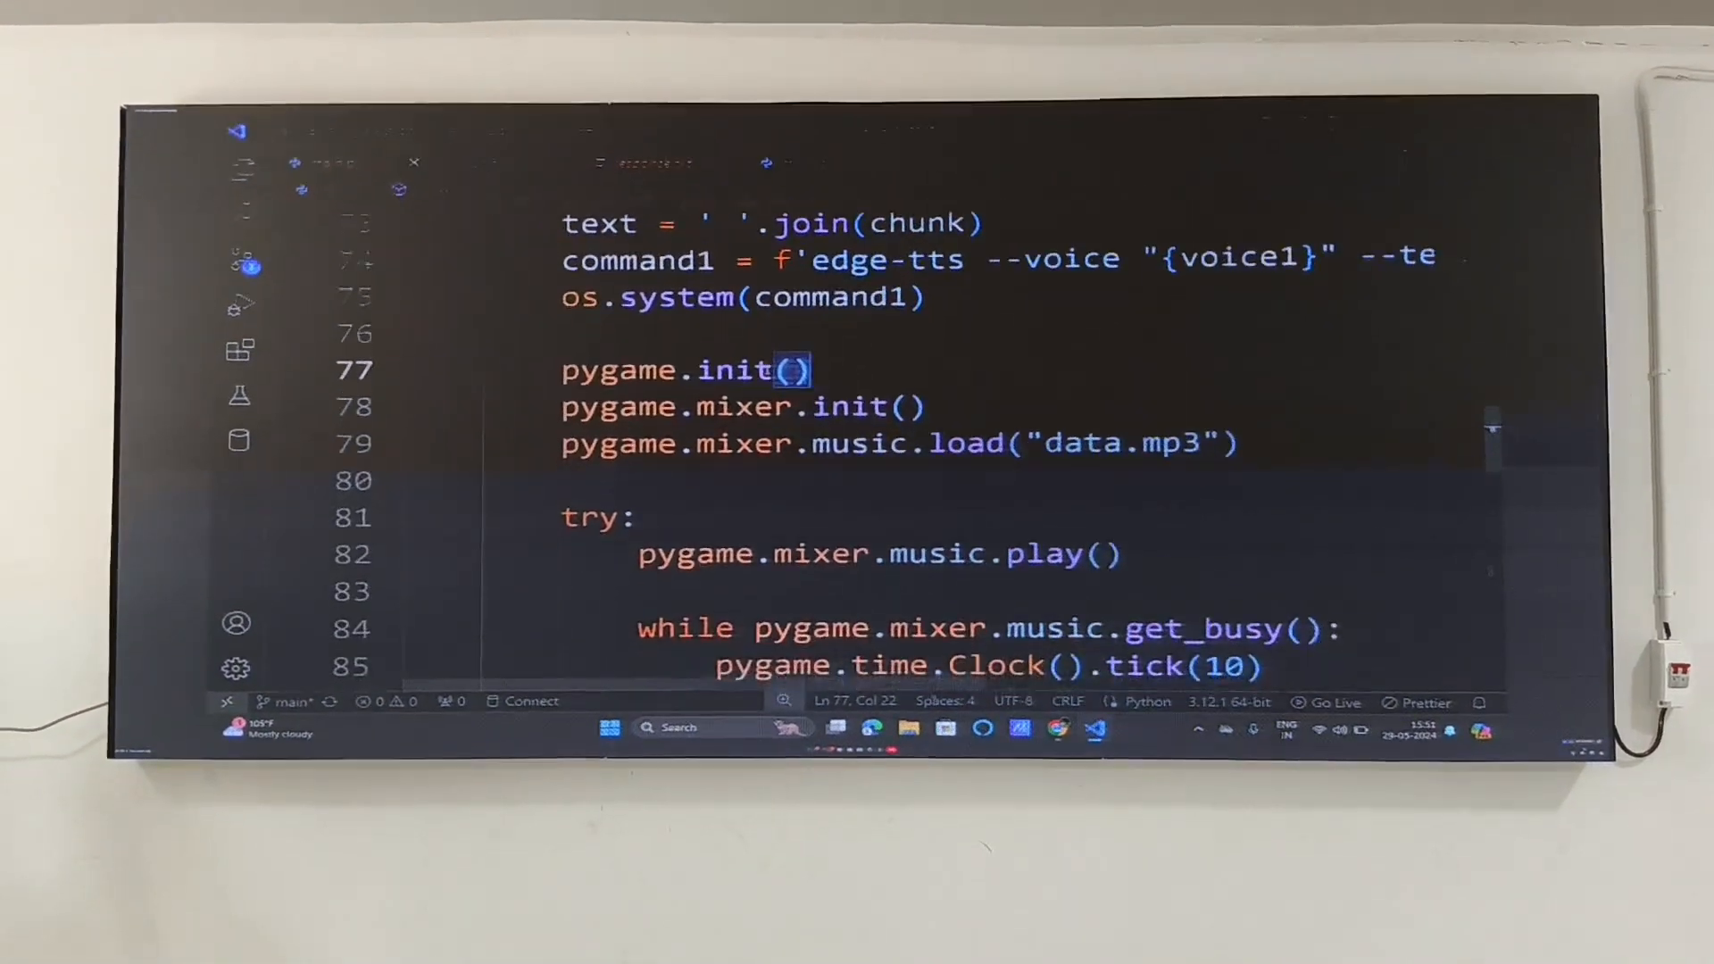
scroll(down, 3)
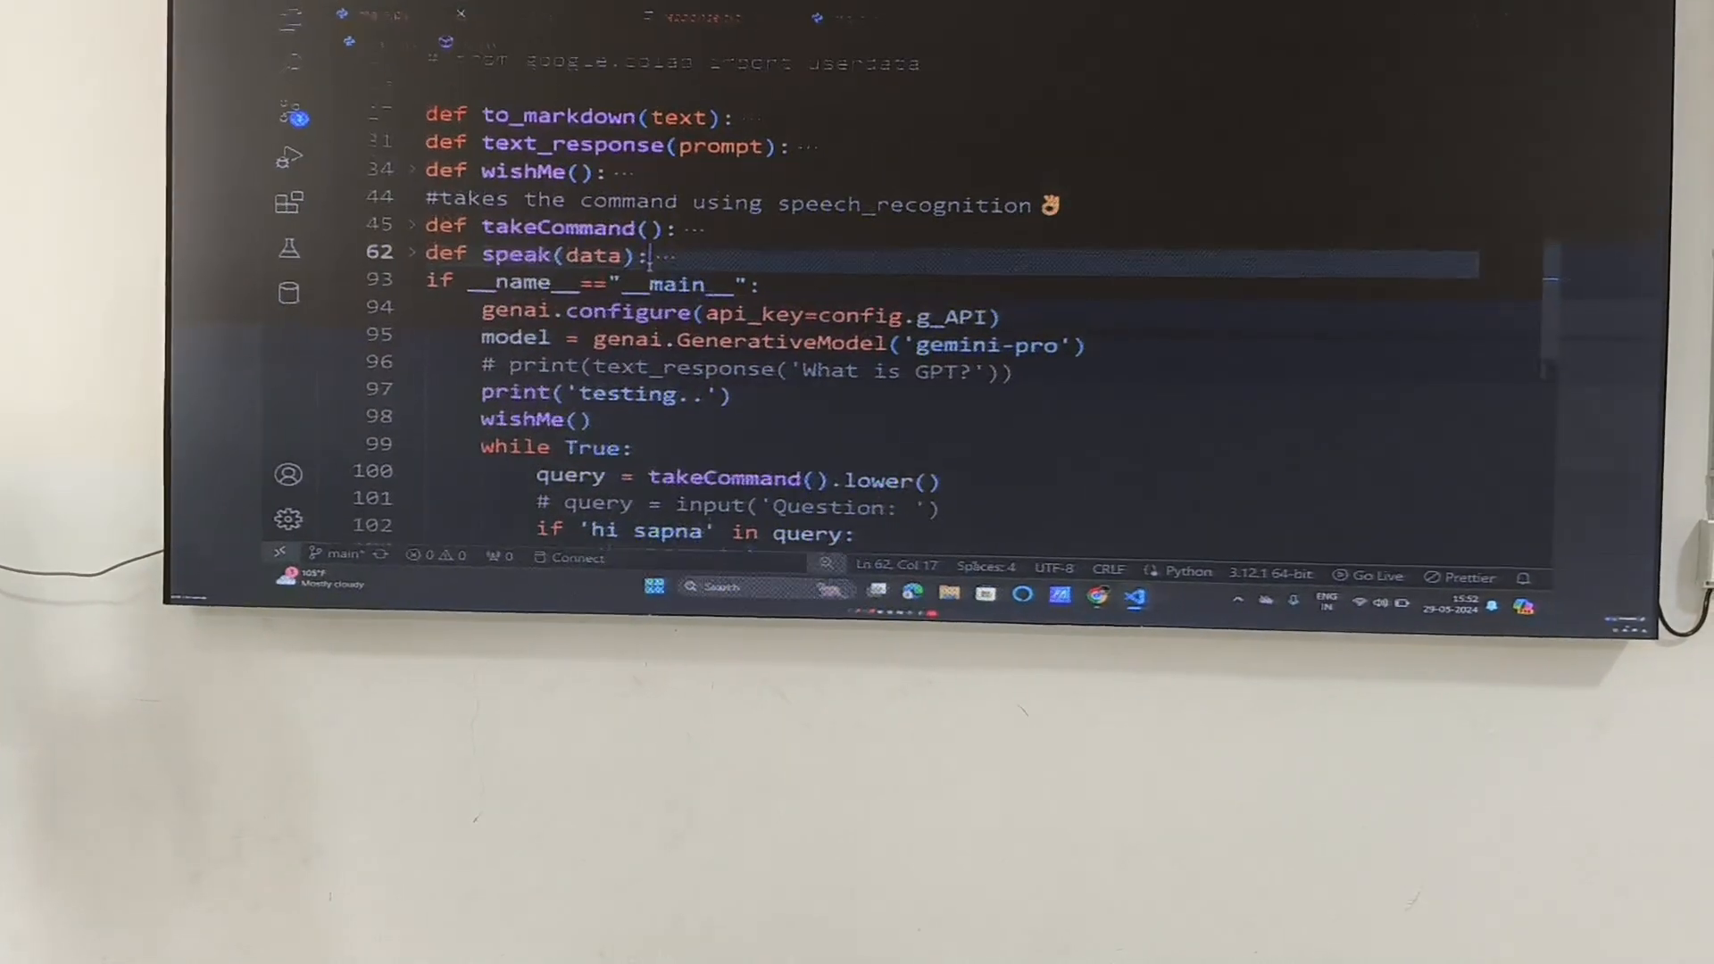
click(406, 147)
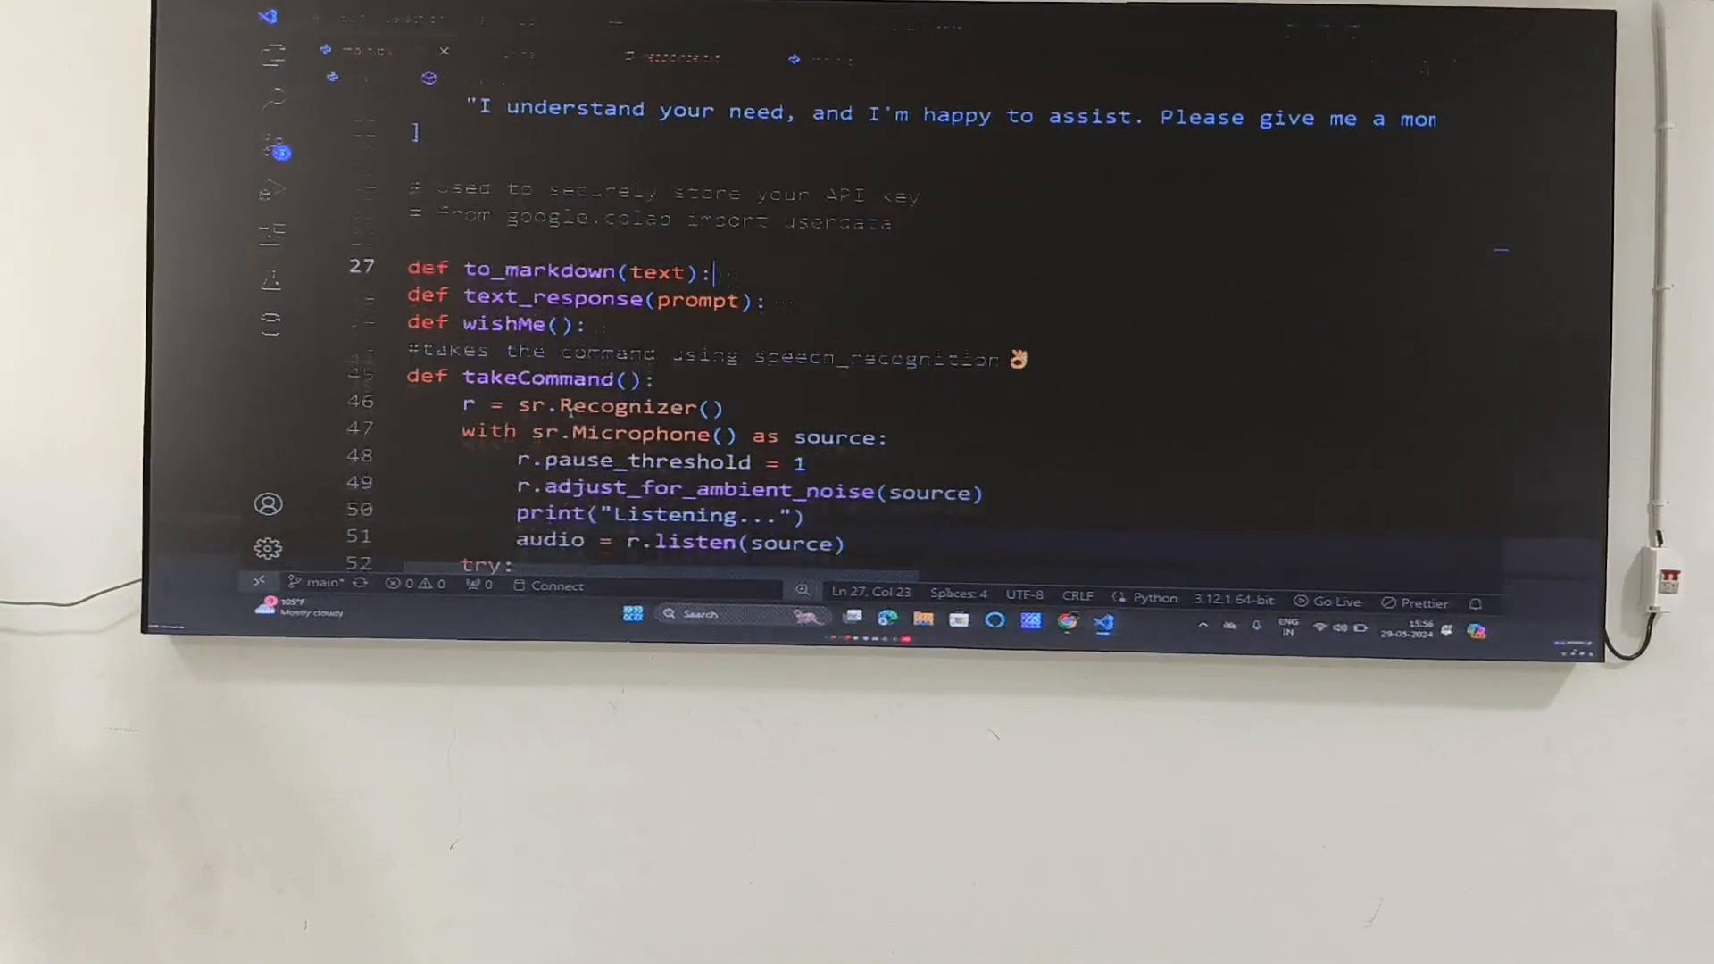
scroll(down, 3)
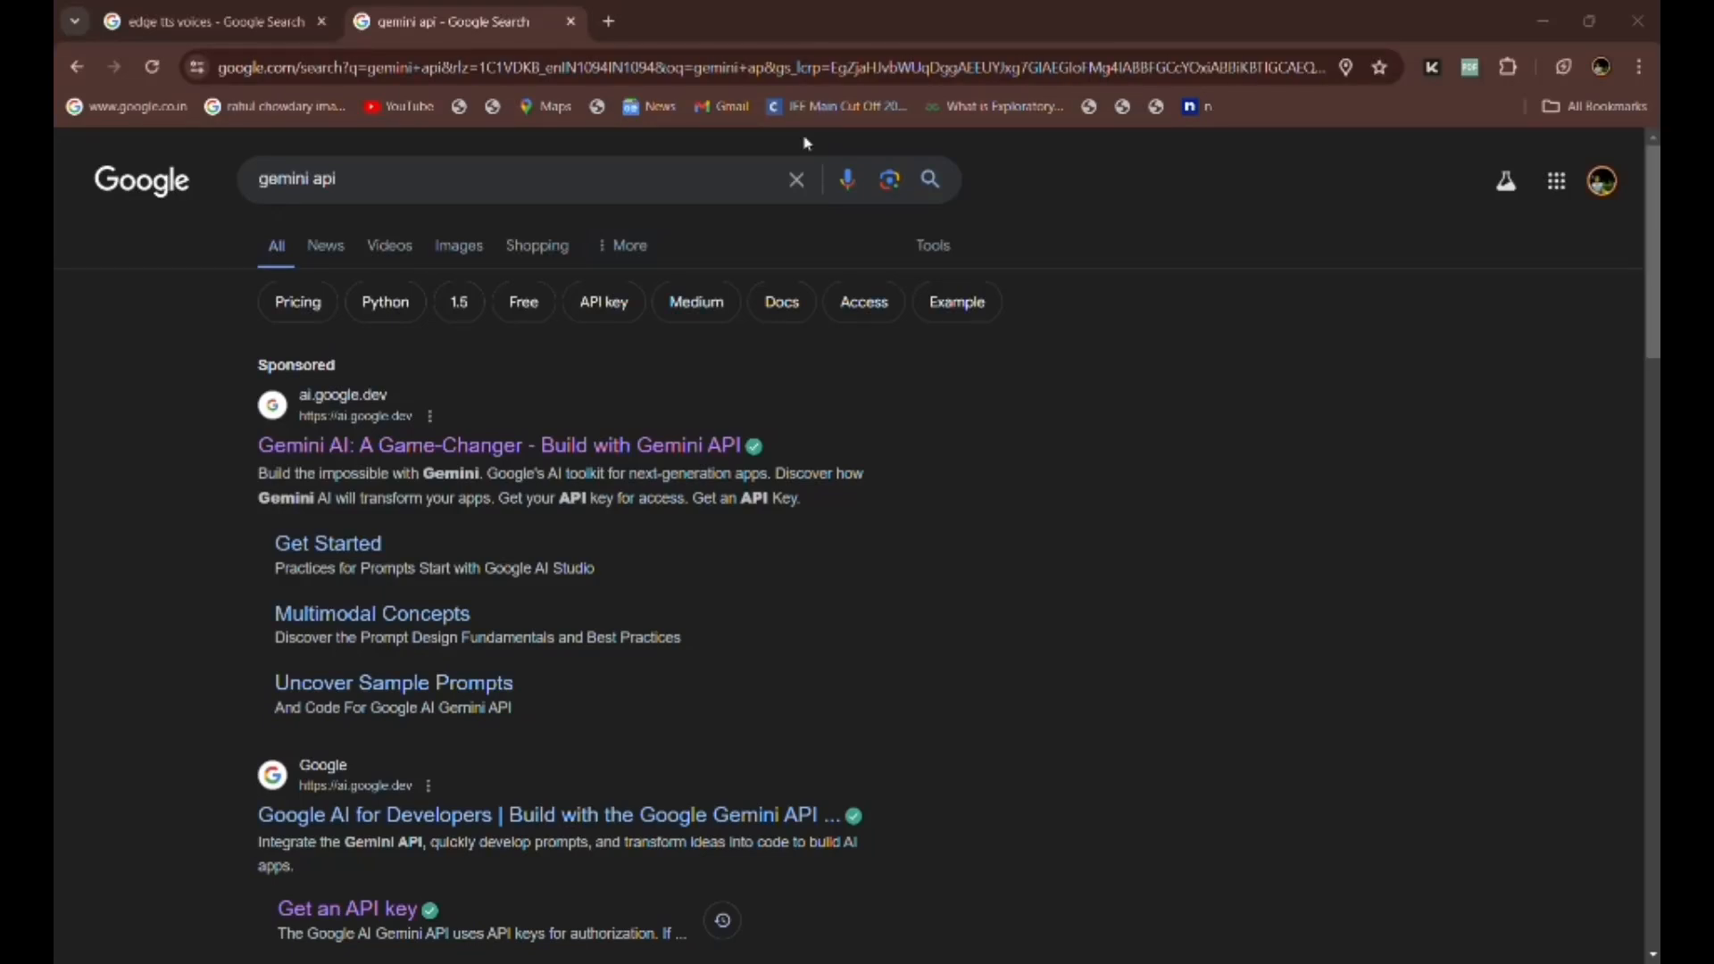
mouse_move(504, 265)
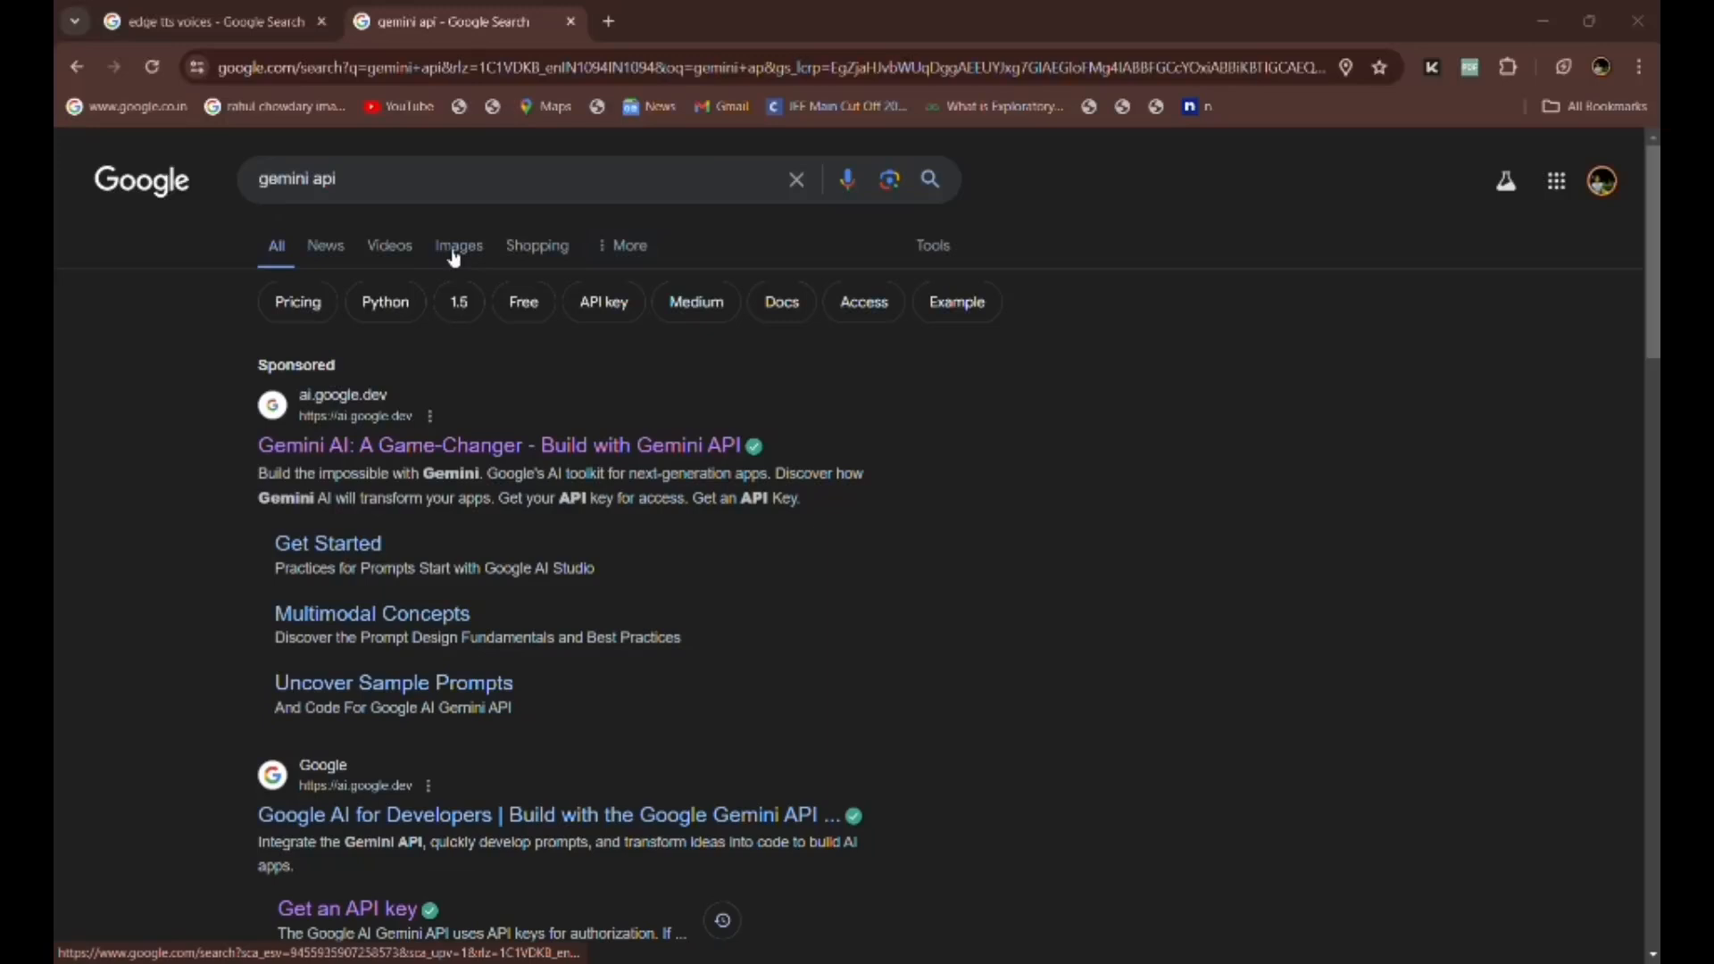
Open the 'Get an API key' sitelink under Google AI for Developers.
scroll(down, 3)
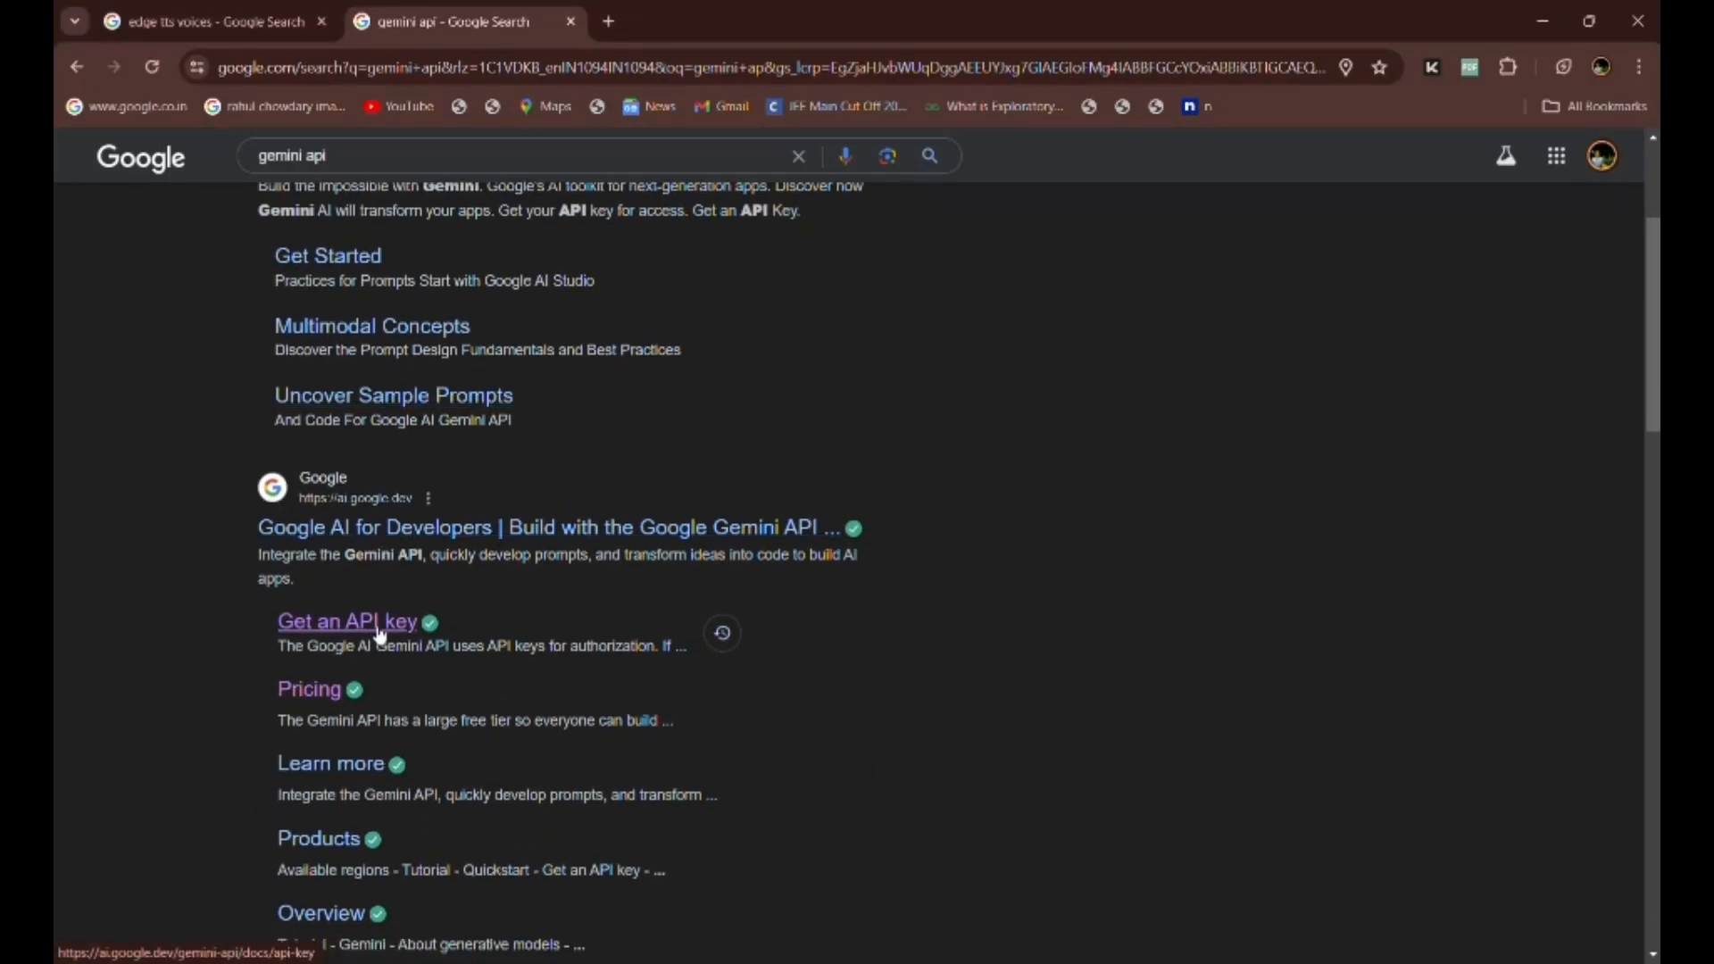
click(347, 622)
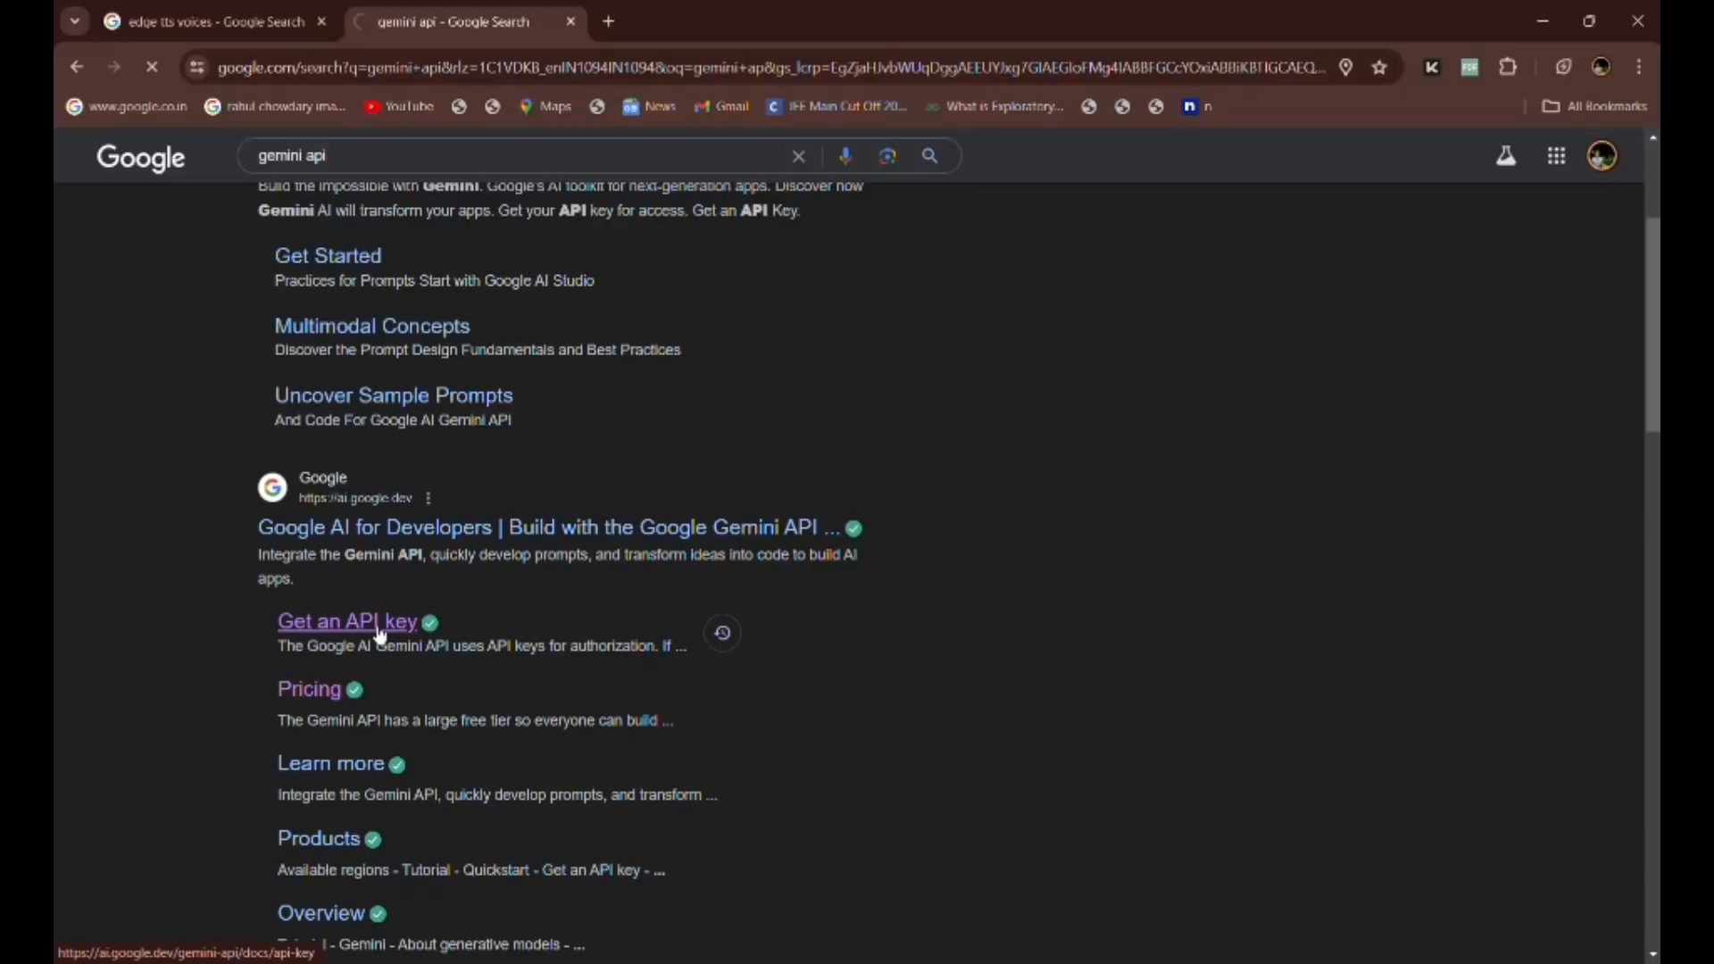
click(346, 622)
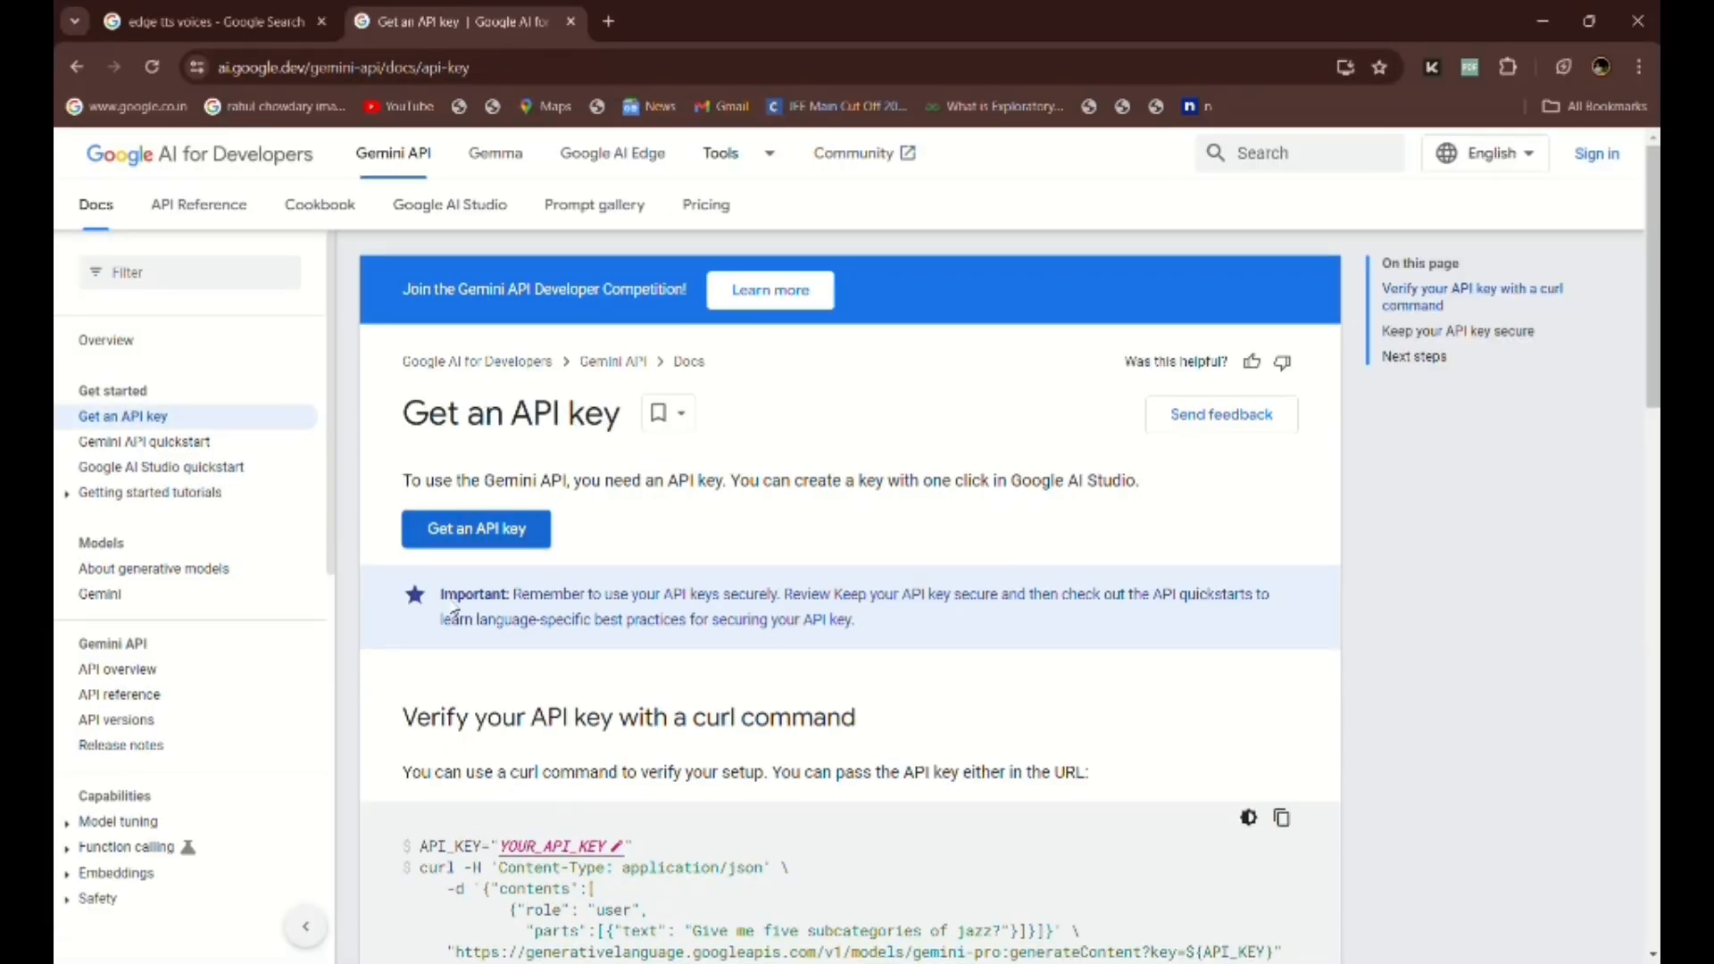
Open Google AI Studio's API keys page, then return to the 'edge tts voices' search.
scroll(down, 3)
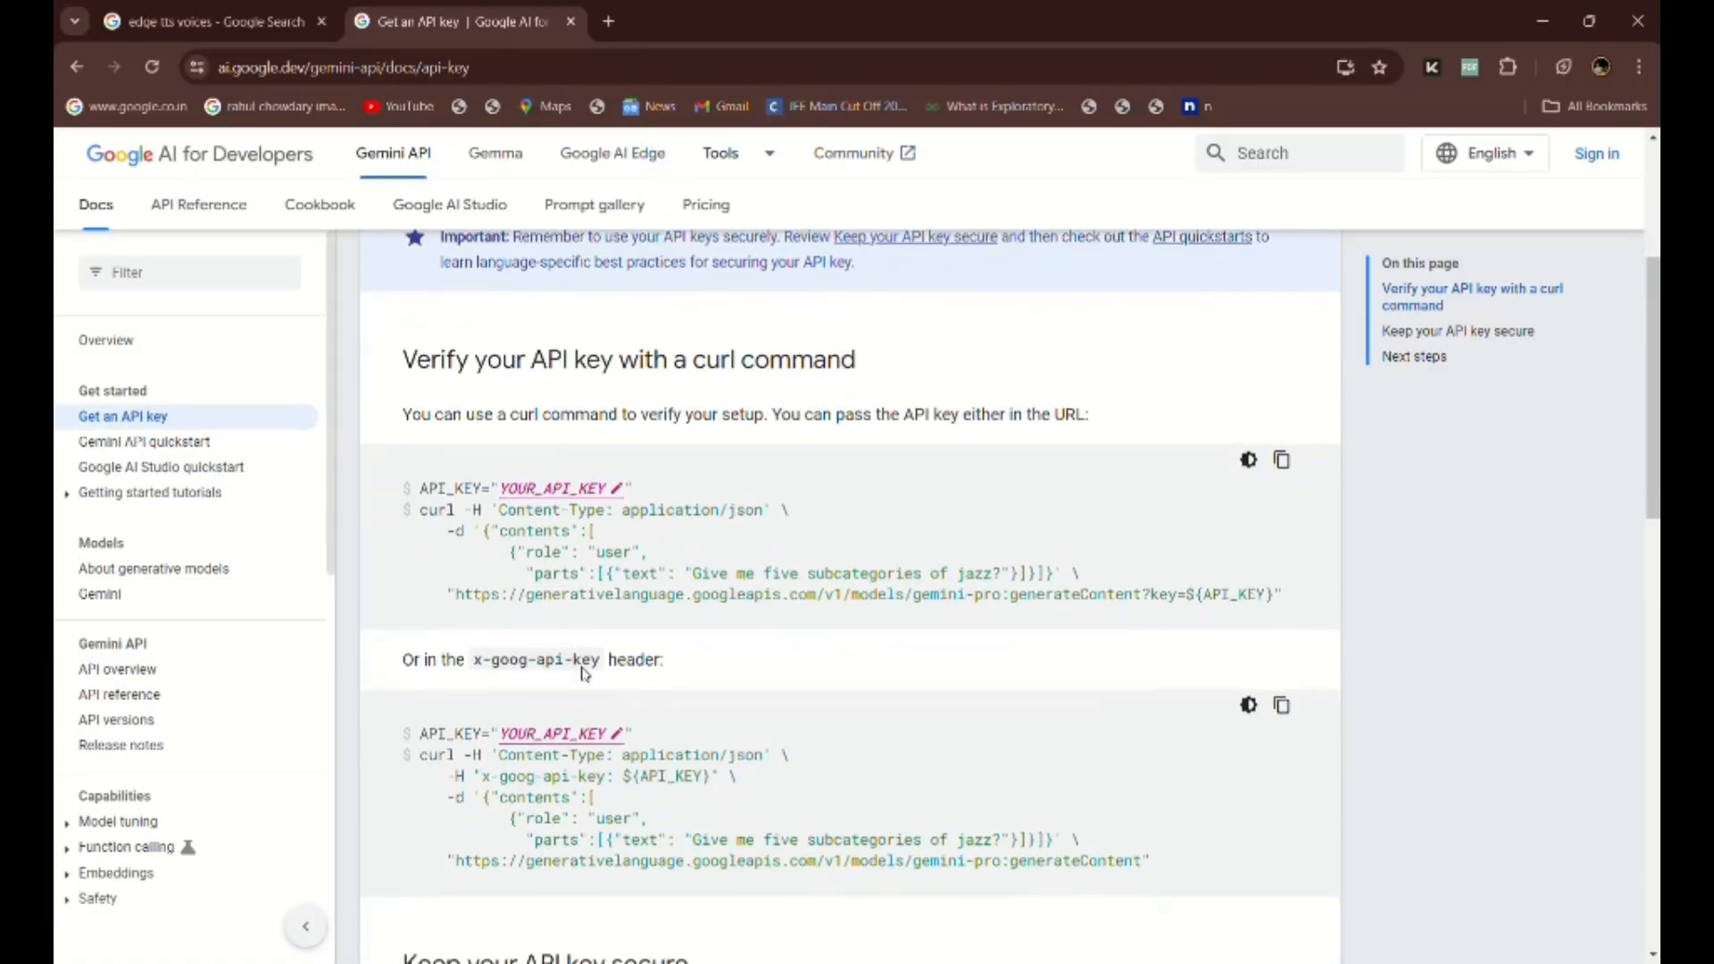
scroll(down, 3)
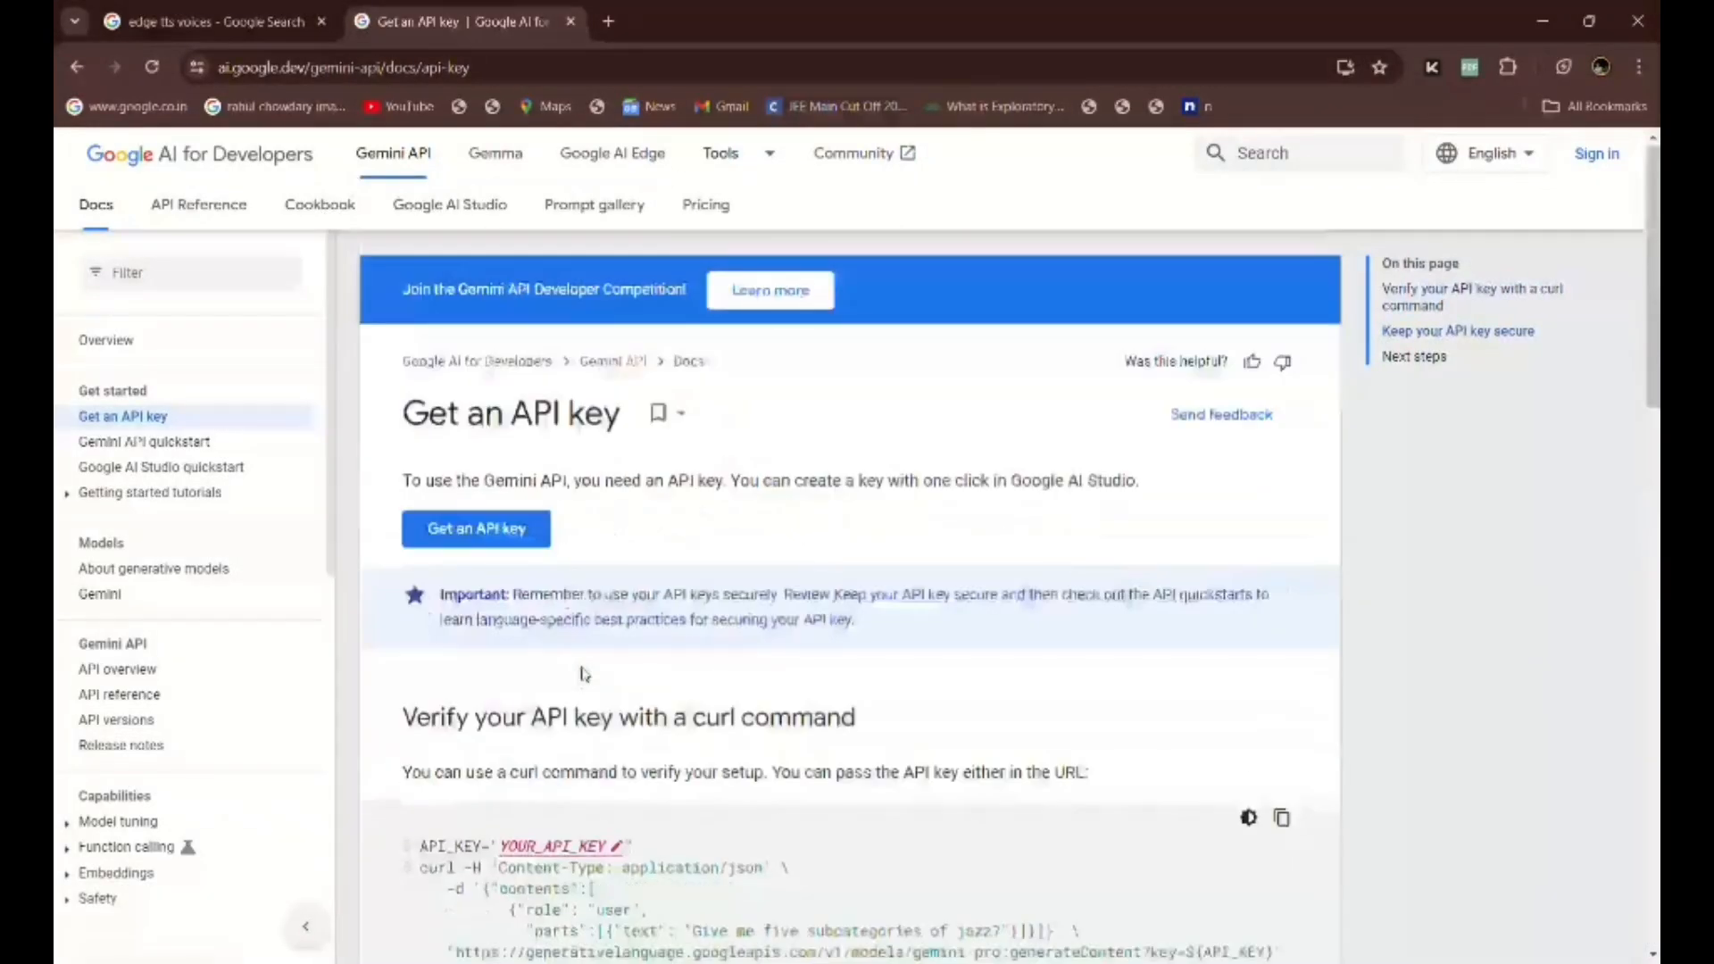
click(475, 528)
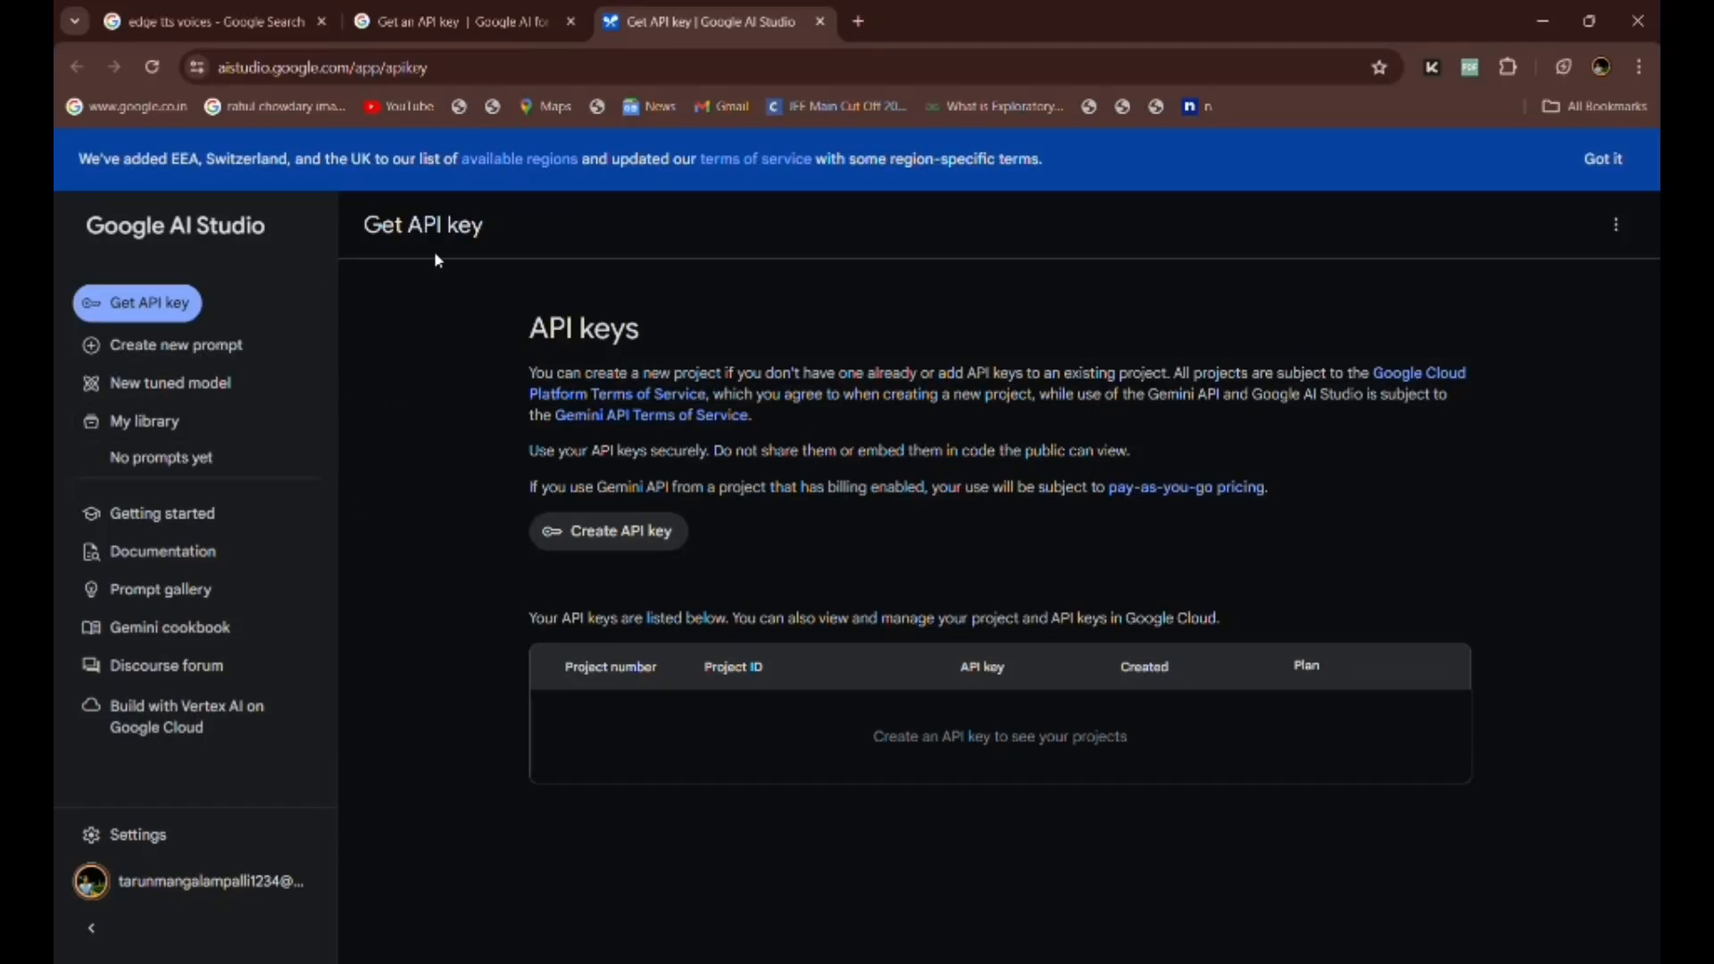
mouse_move(662, 499)
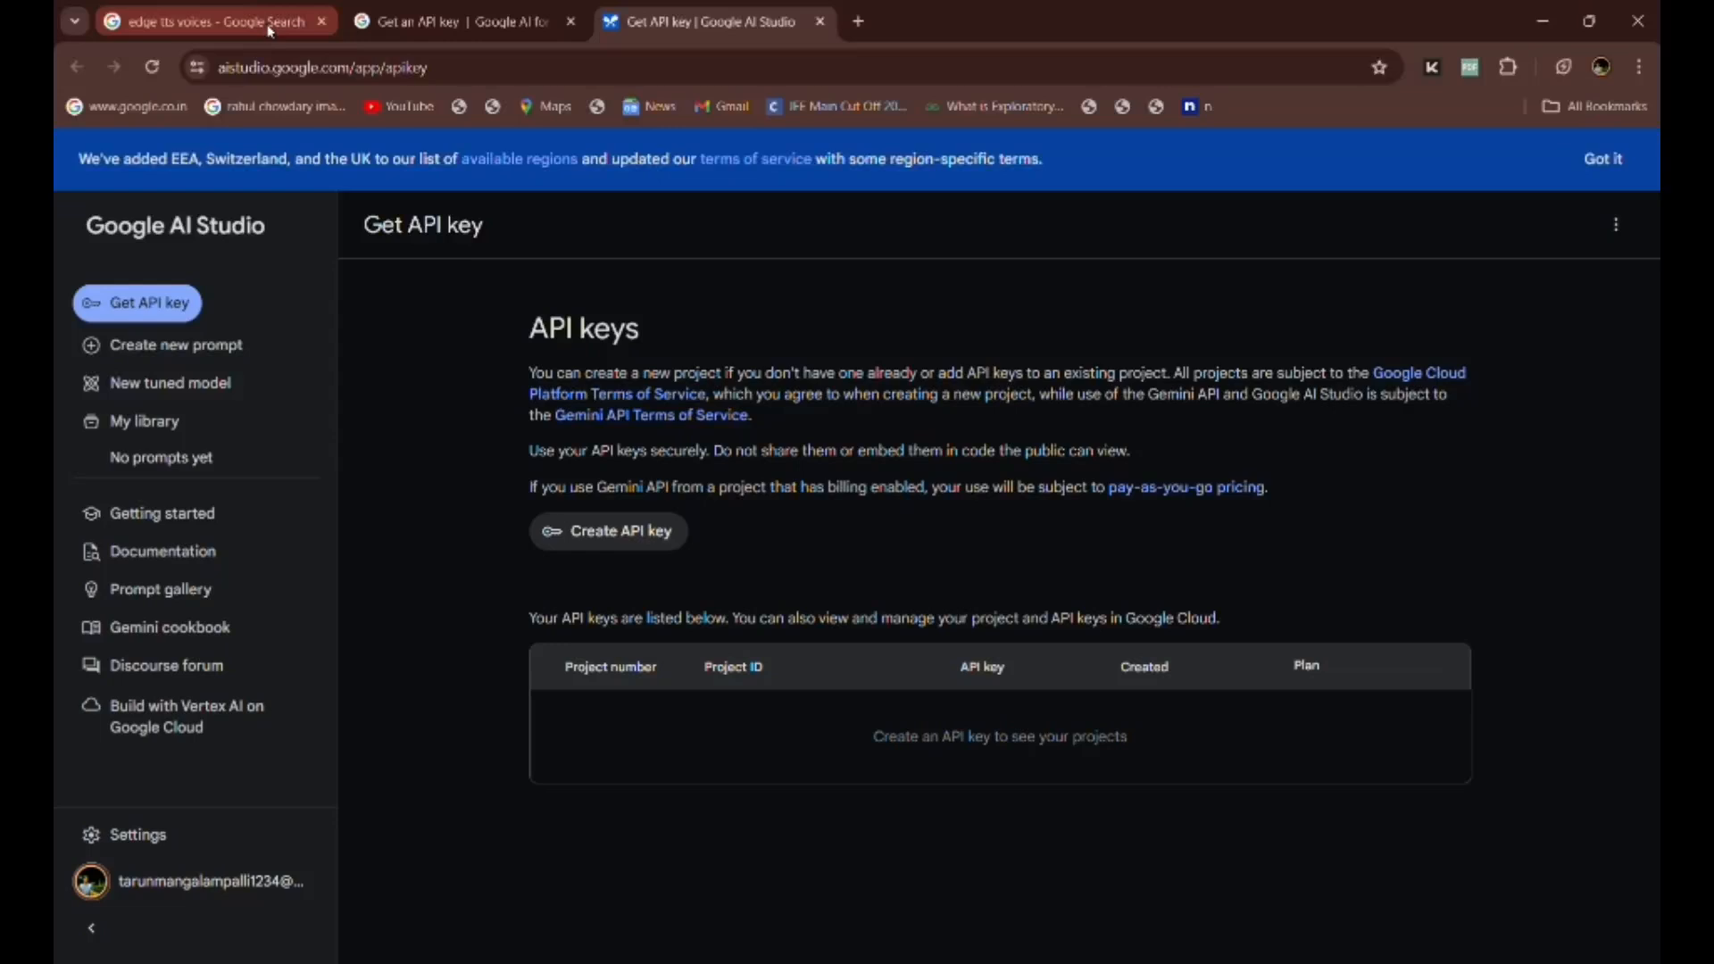
click(219, 20)
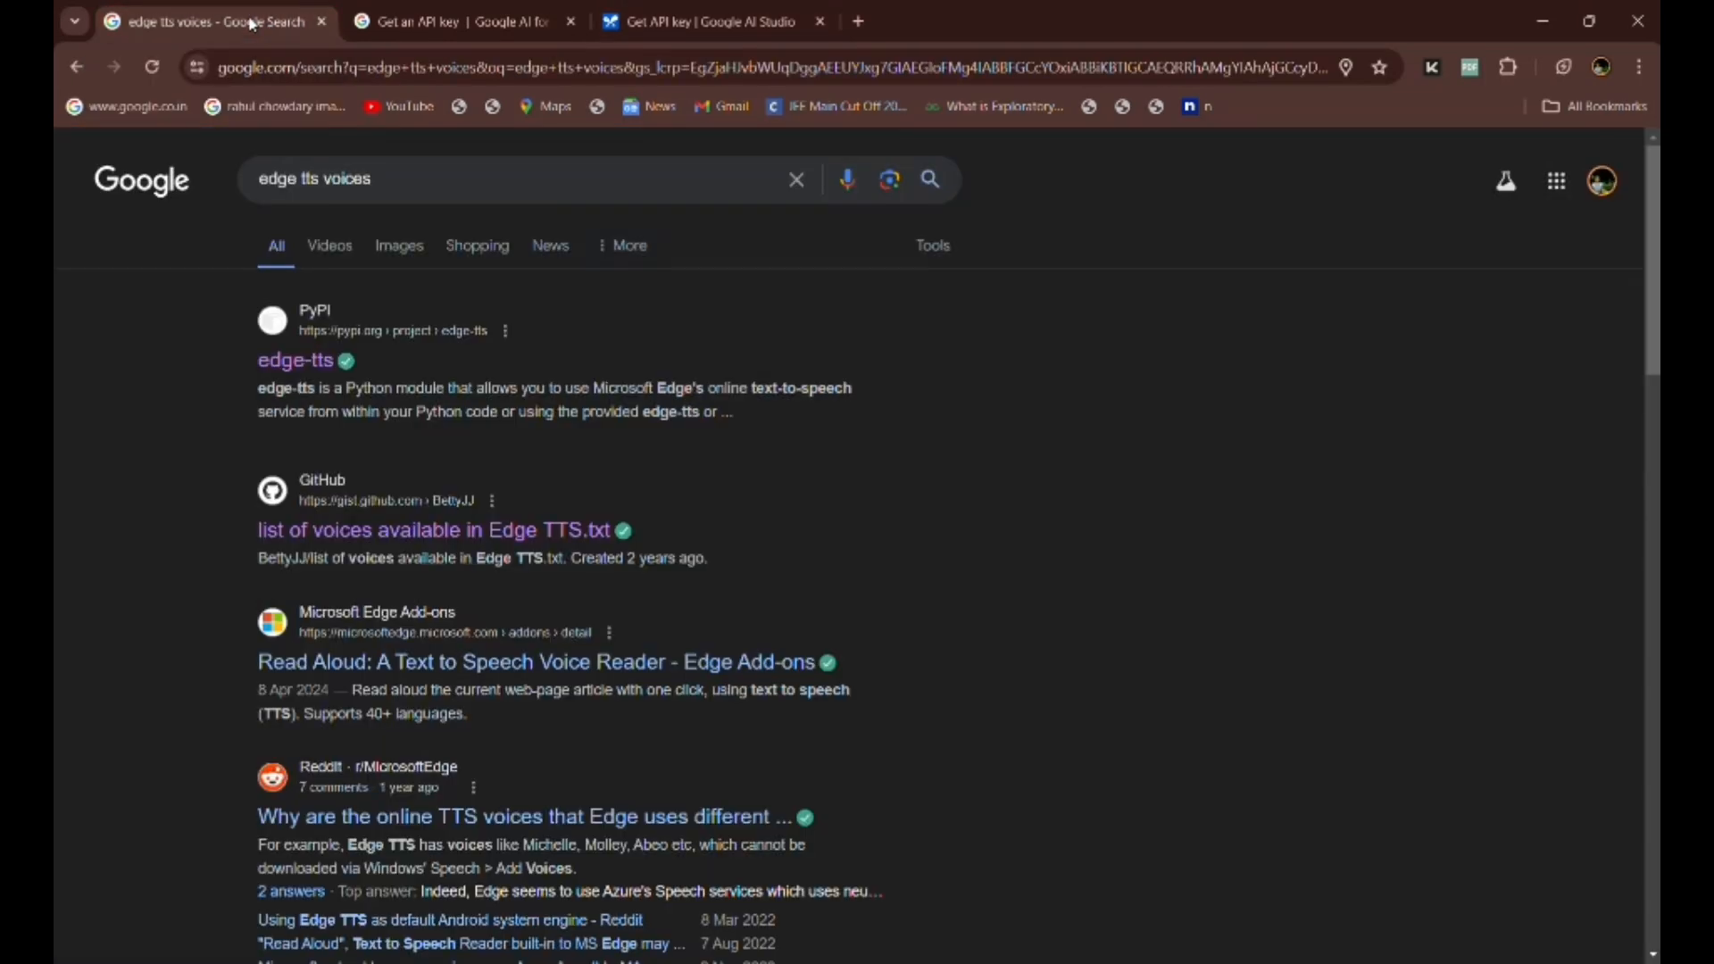
mouse_move(605, 520)
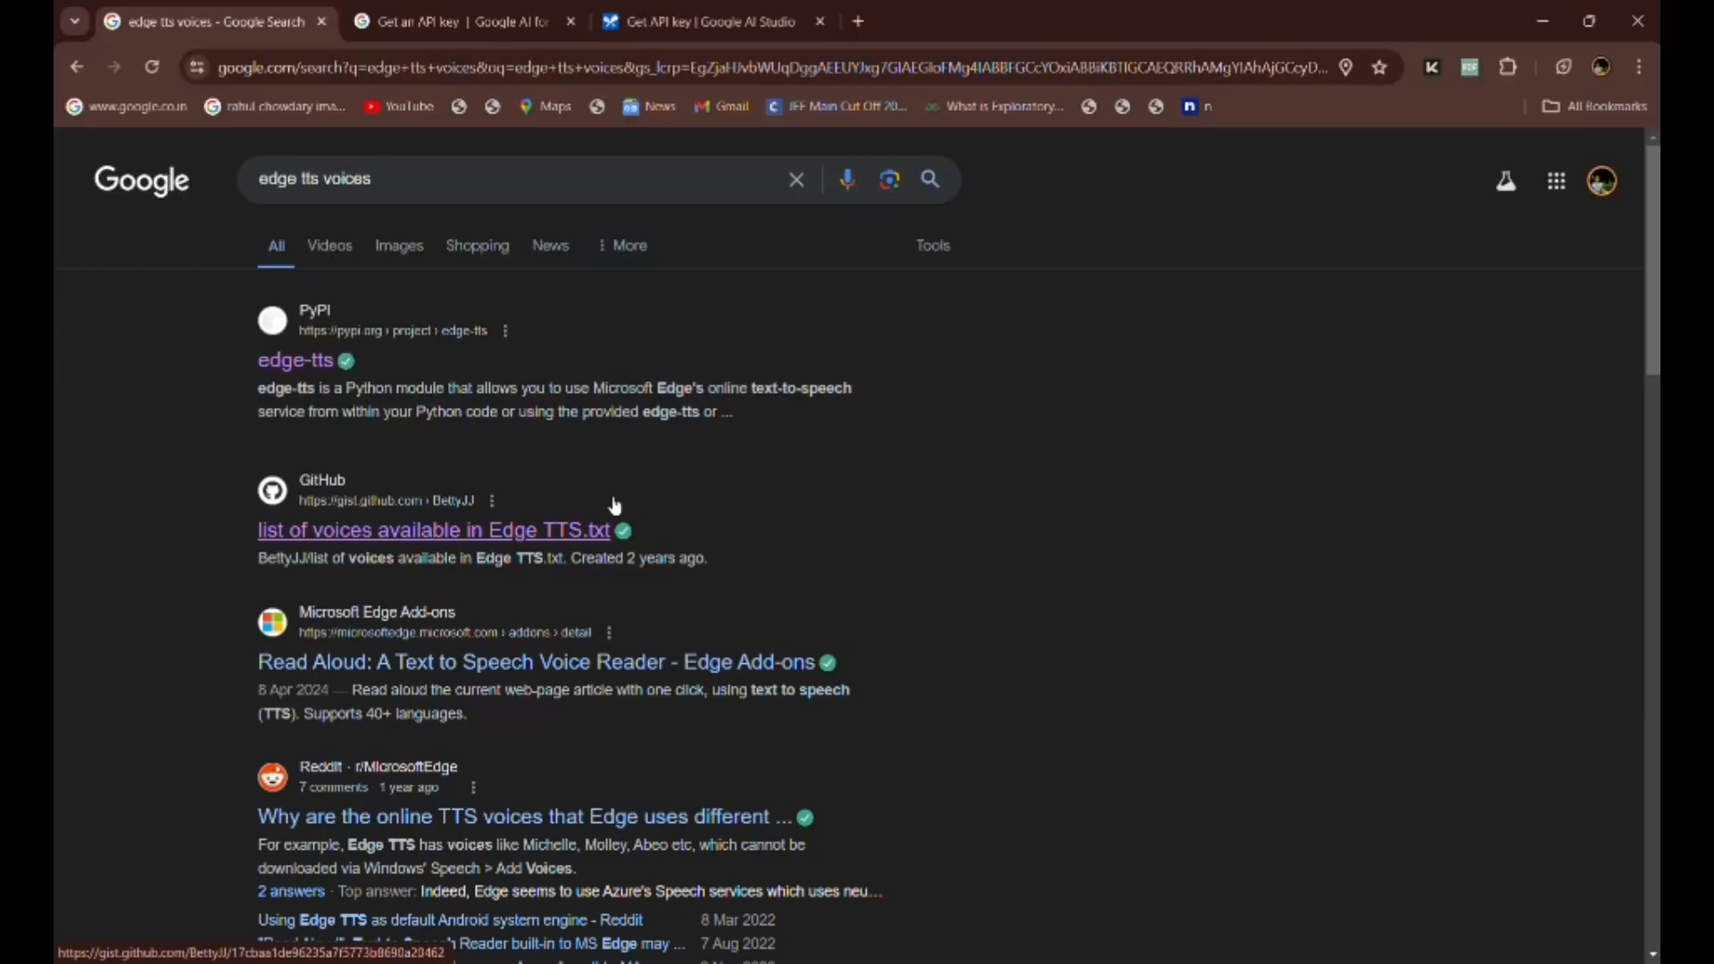
mouse_move(611, 506)
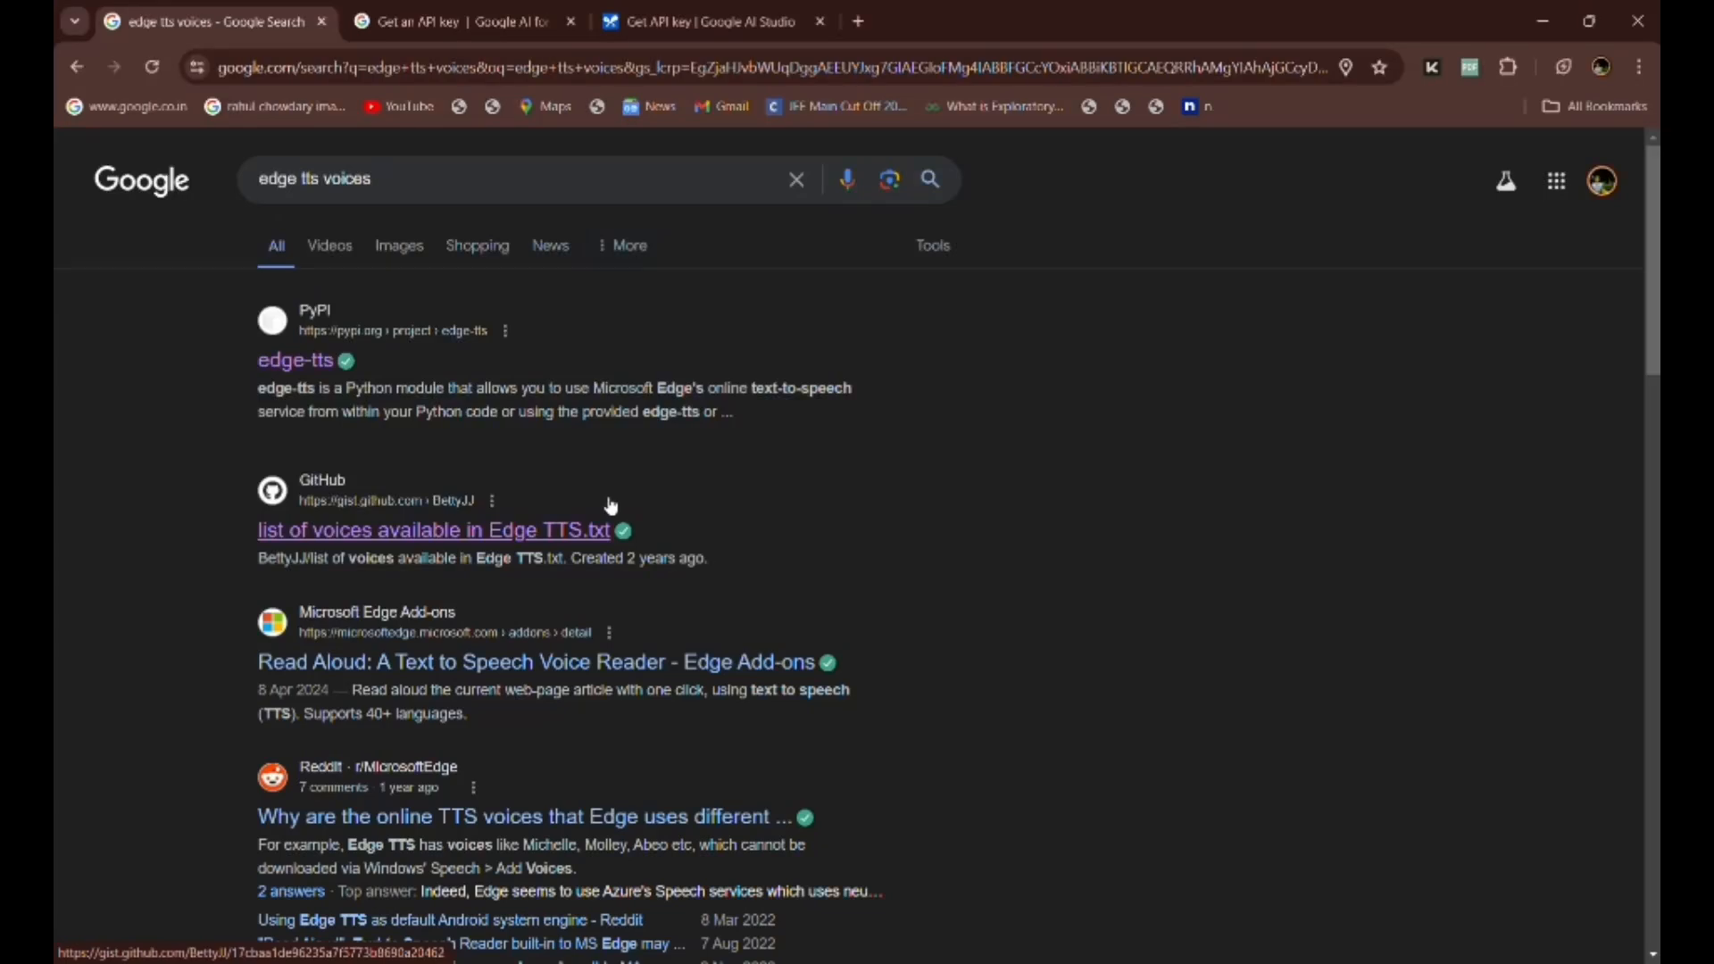
mouse_move(582, 526)
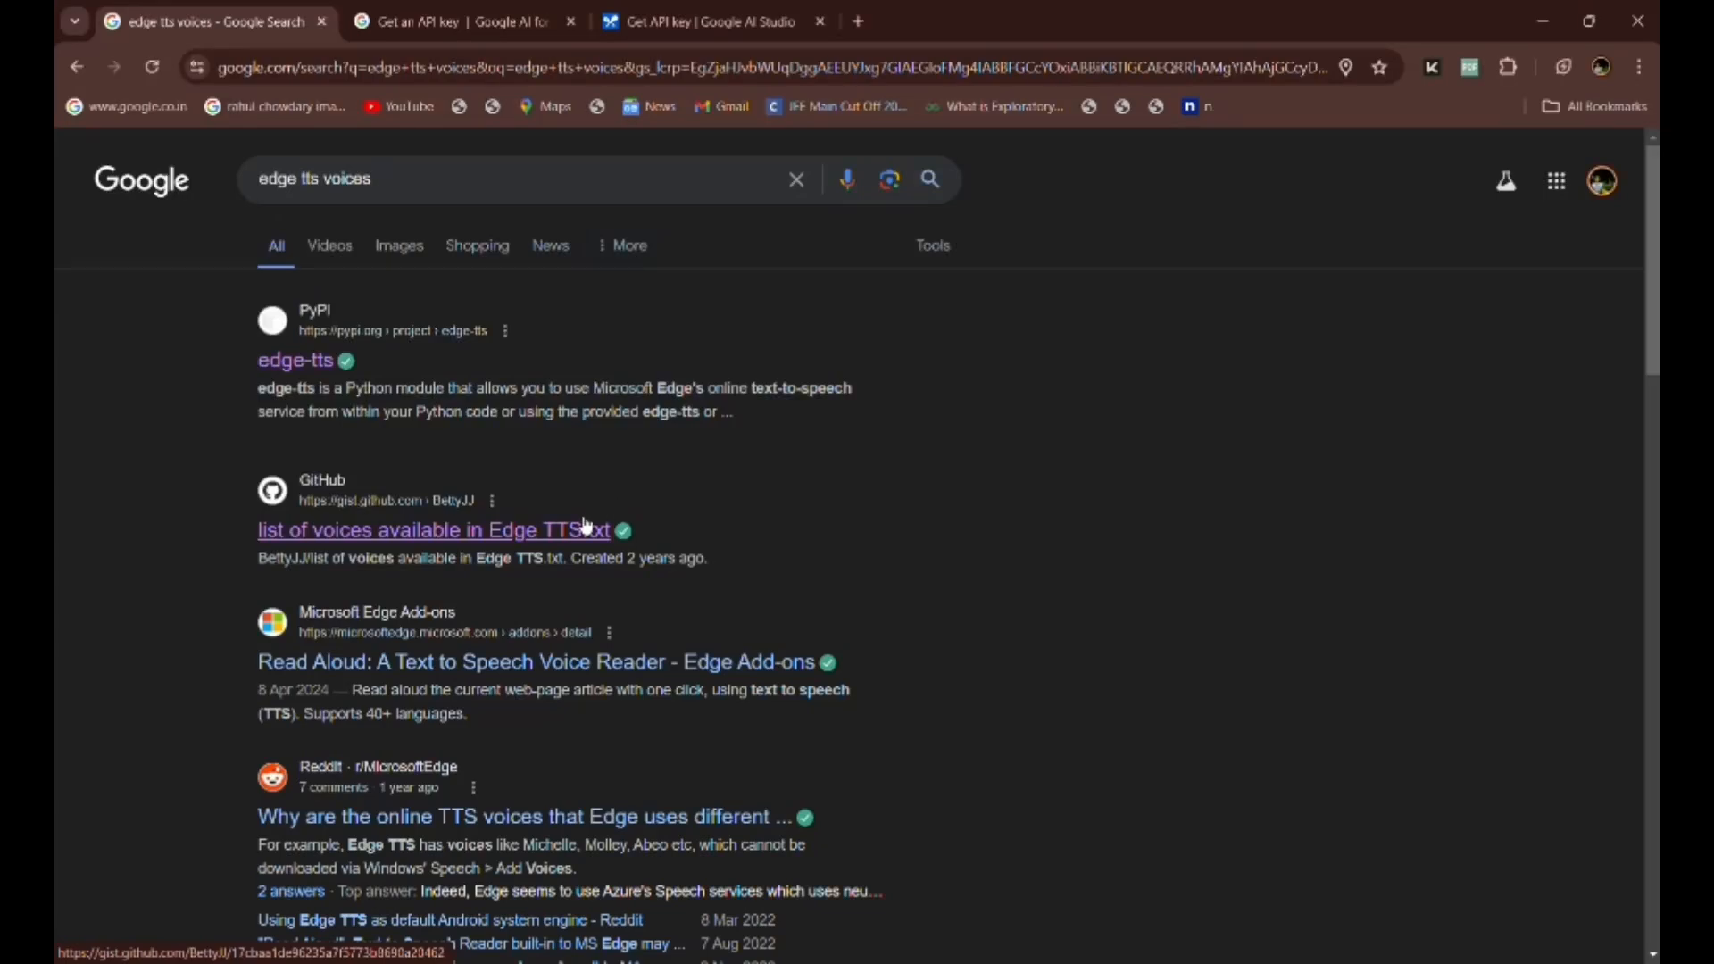
mouse_move(519, 454)
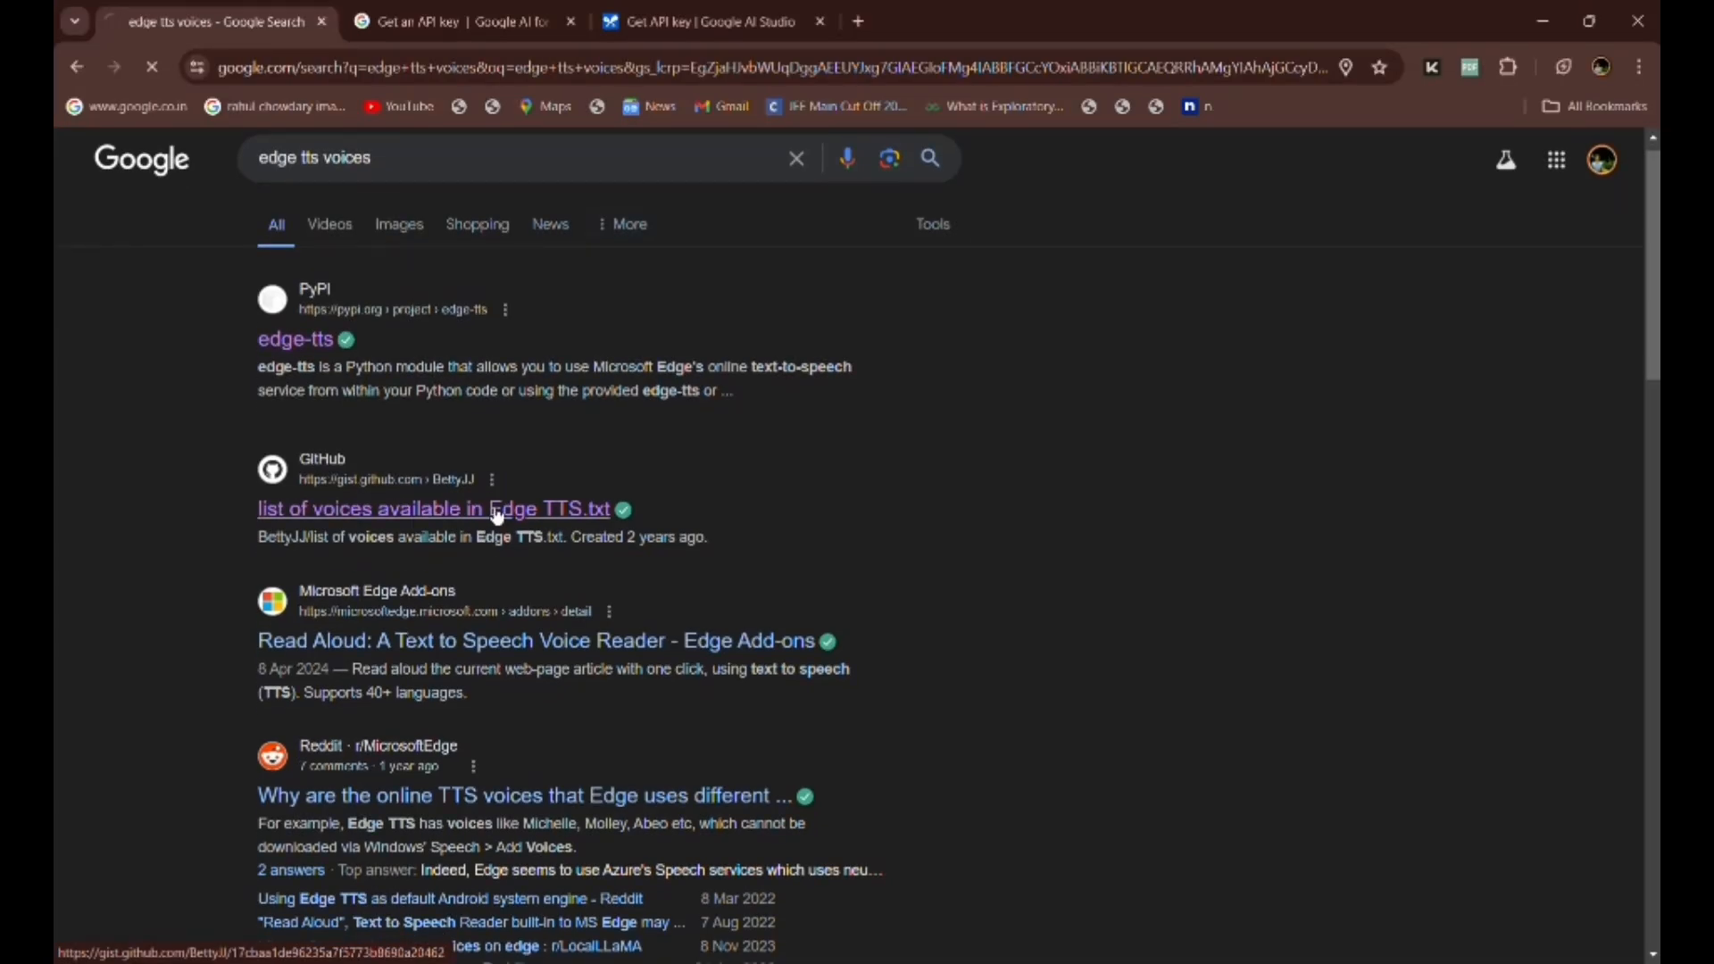
Open the 'list of voices available in Edge TTS.txt' GitHub gist result.
click(434, 509)
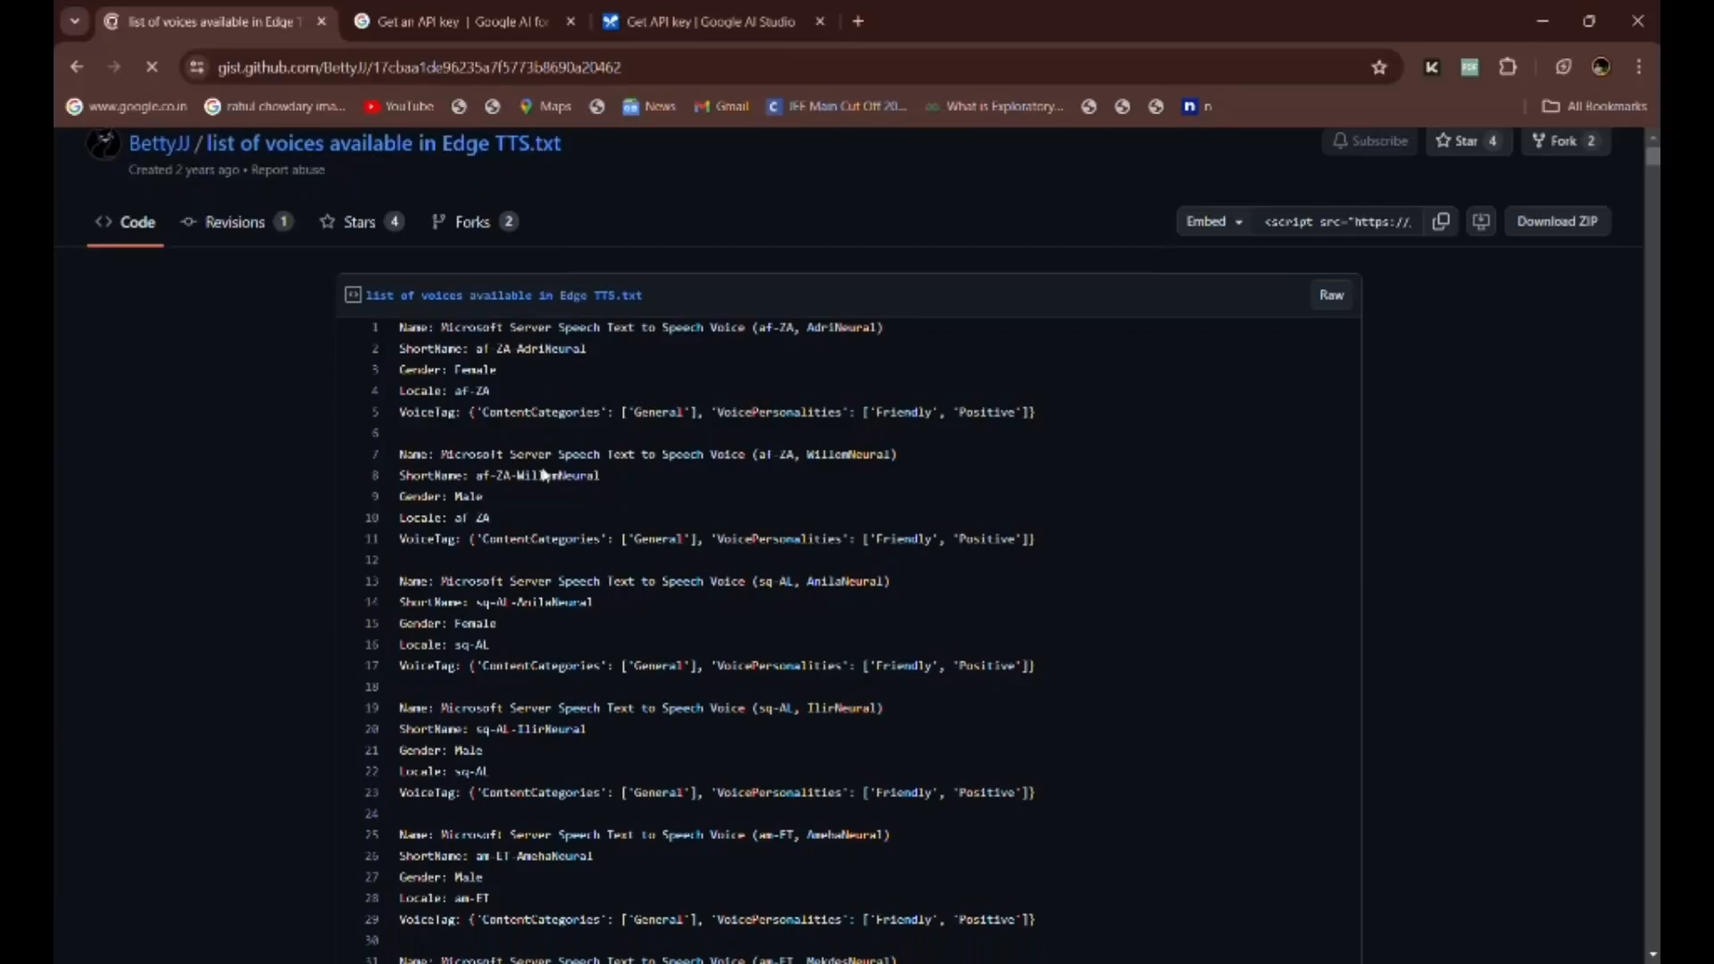
scroll(down, 3)
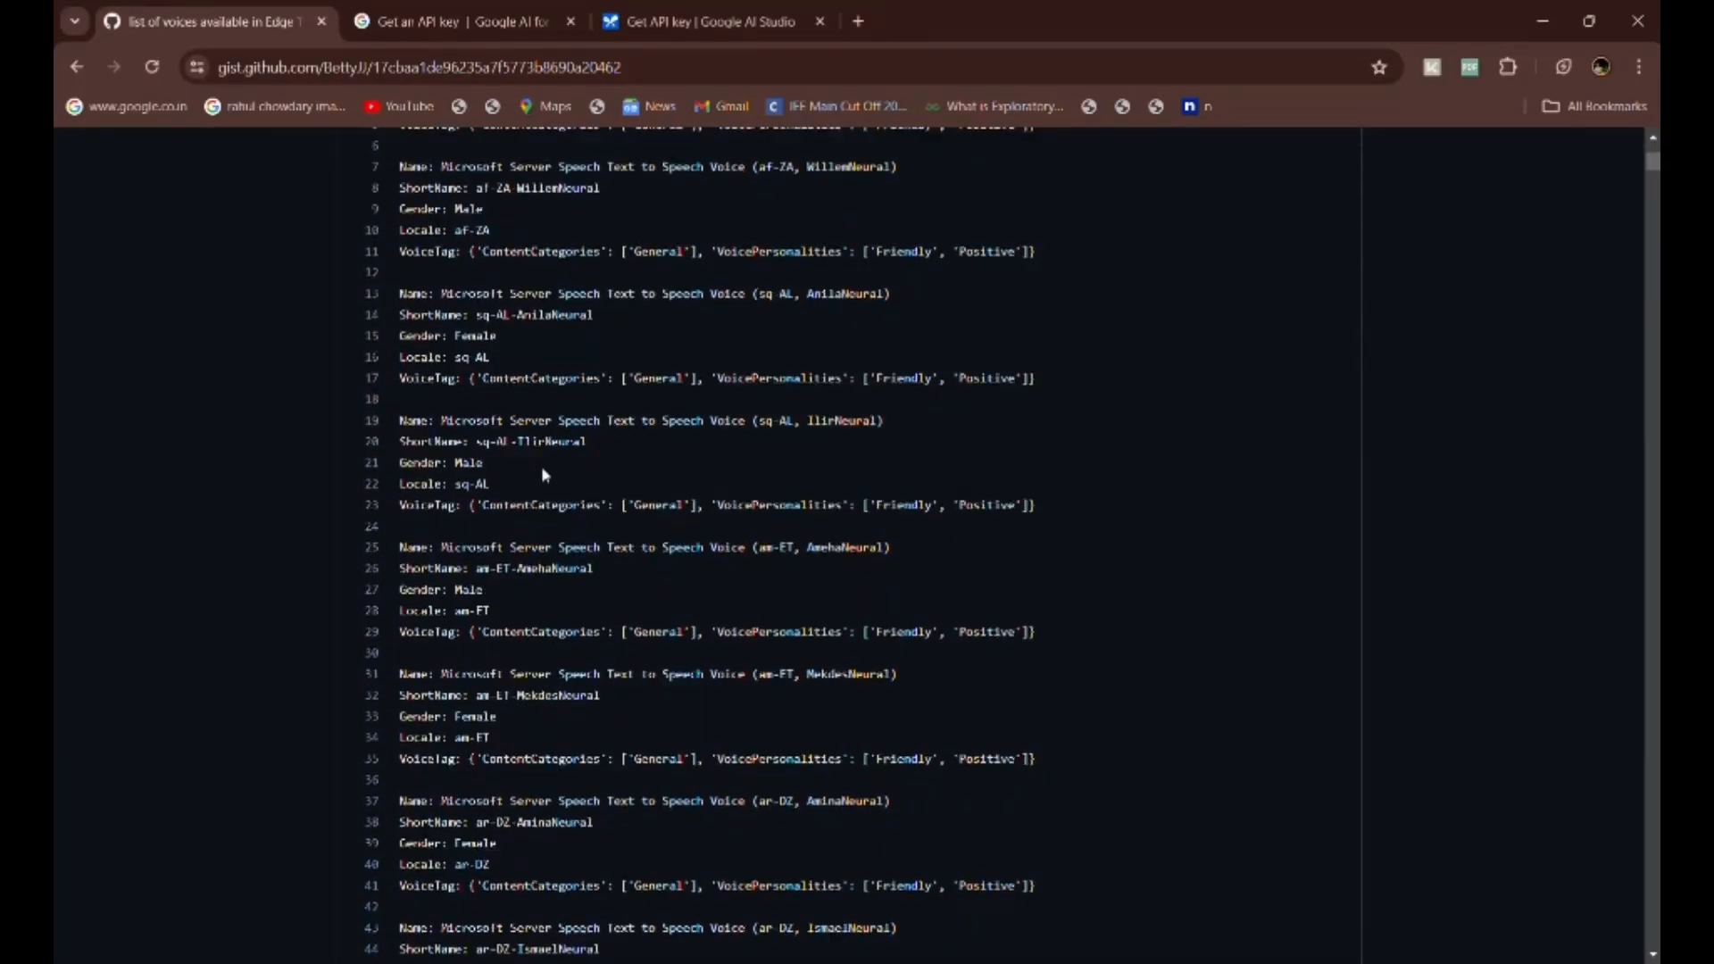
scroll(down, 3)
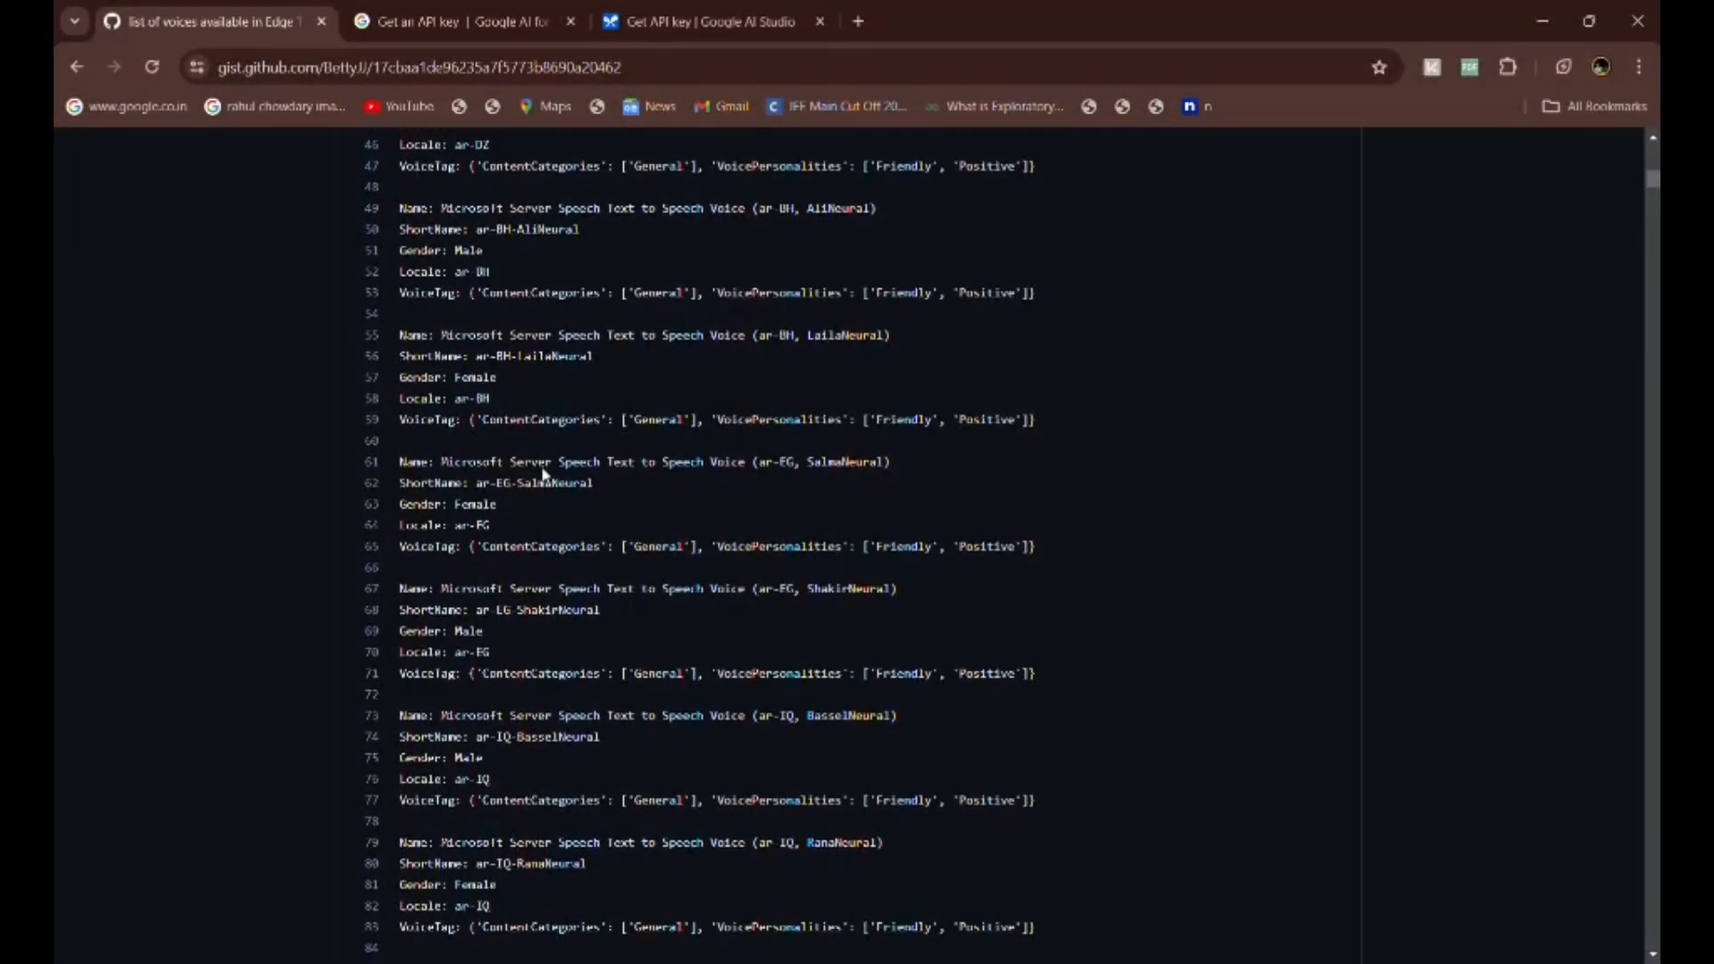
scroll(down, 3)
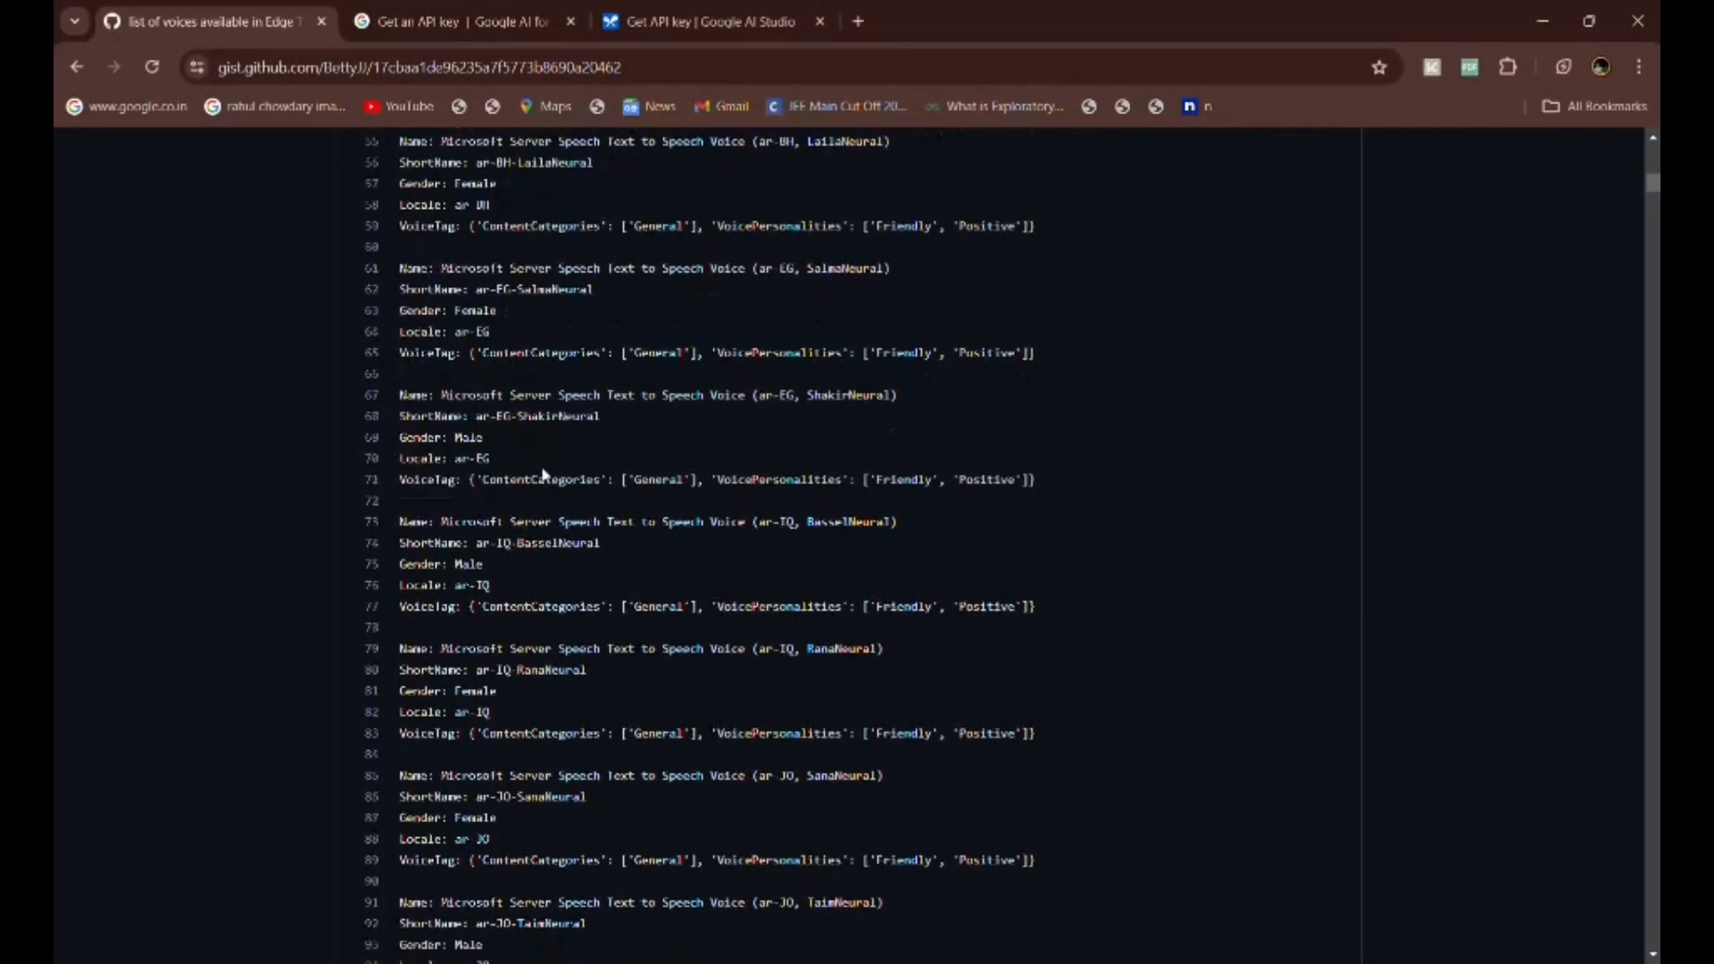
scroll(down, 3)
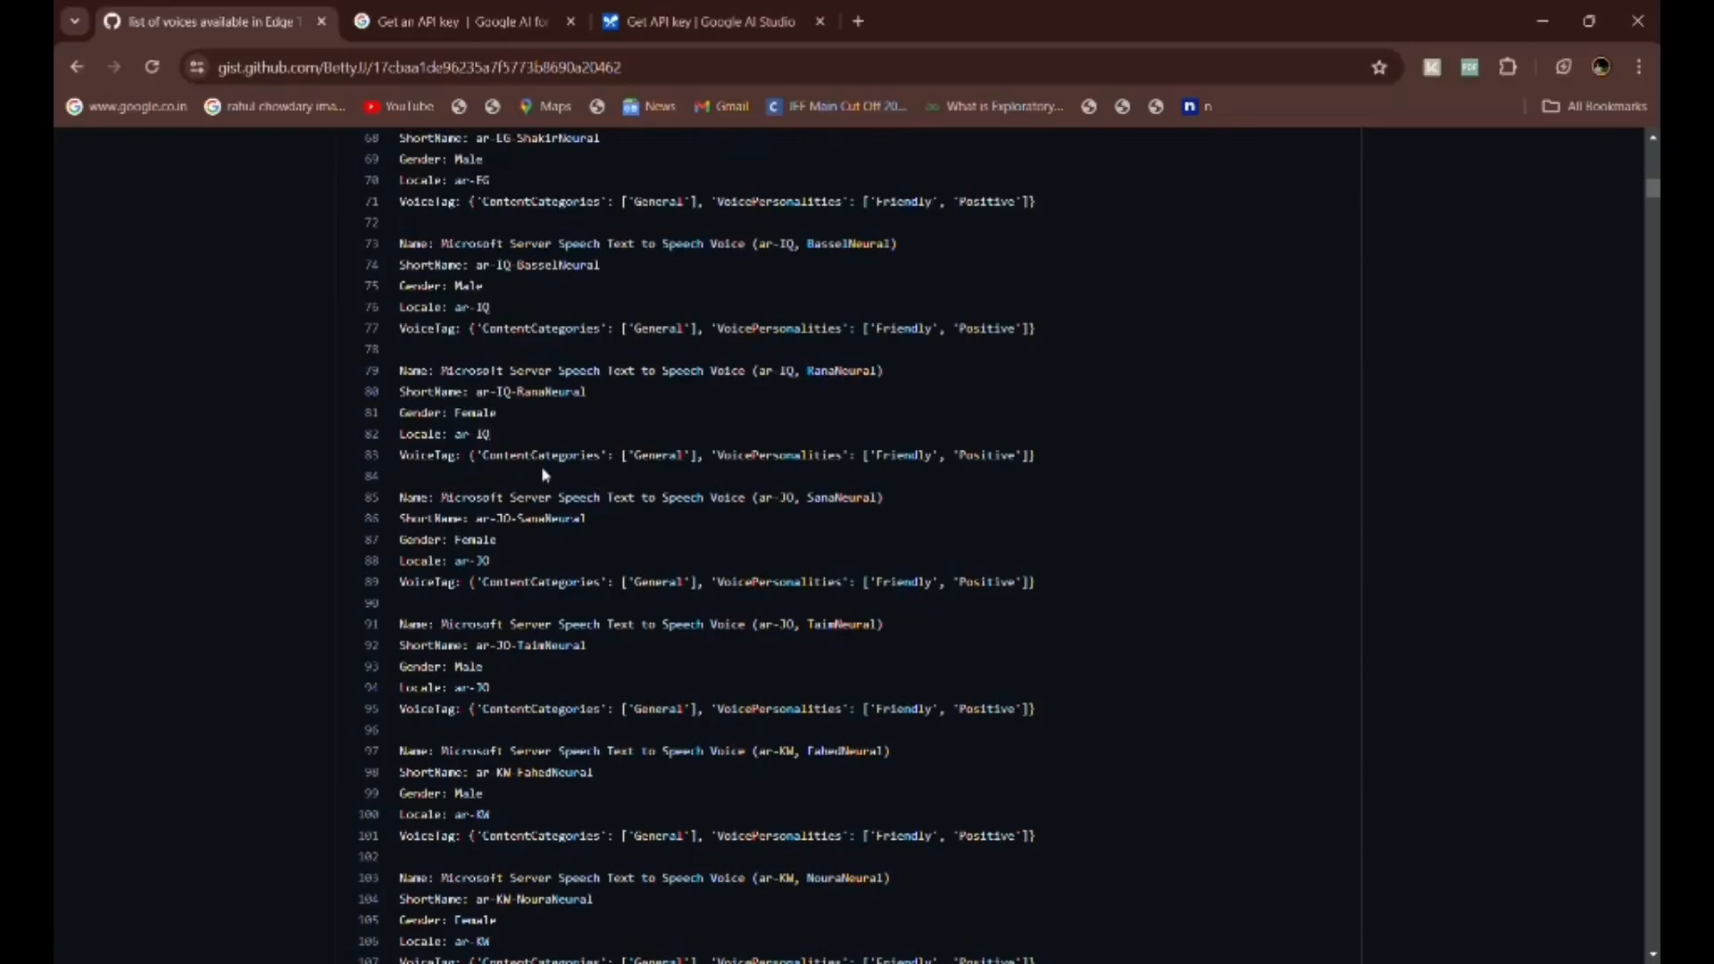
scroll(down, 3)
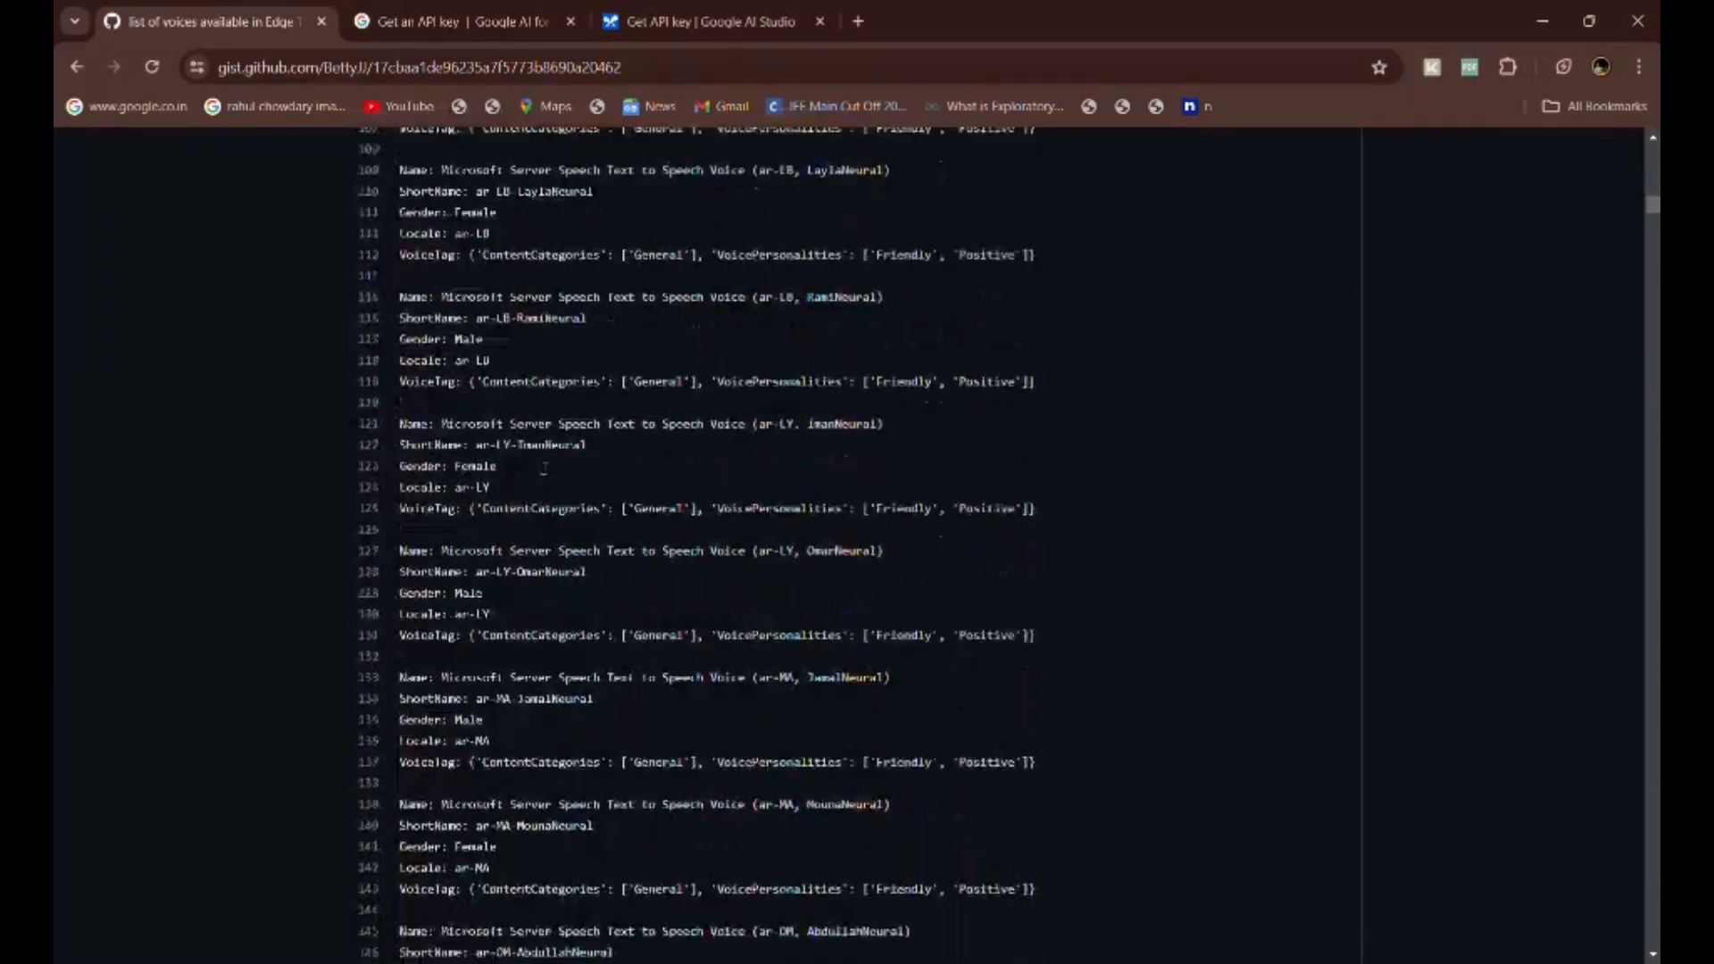
scroll(down, 3)
text(steffan)
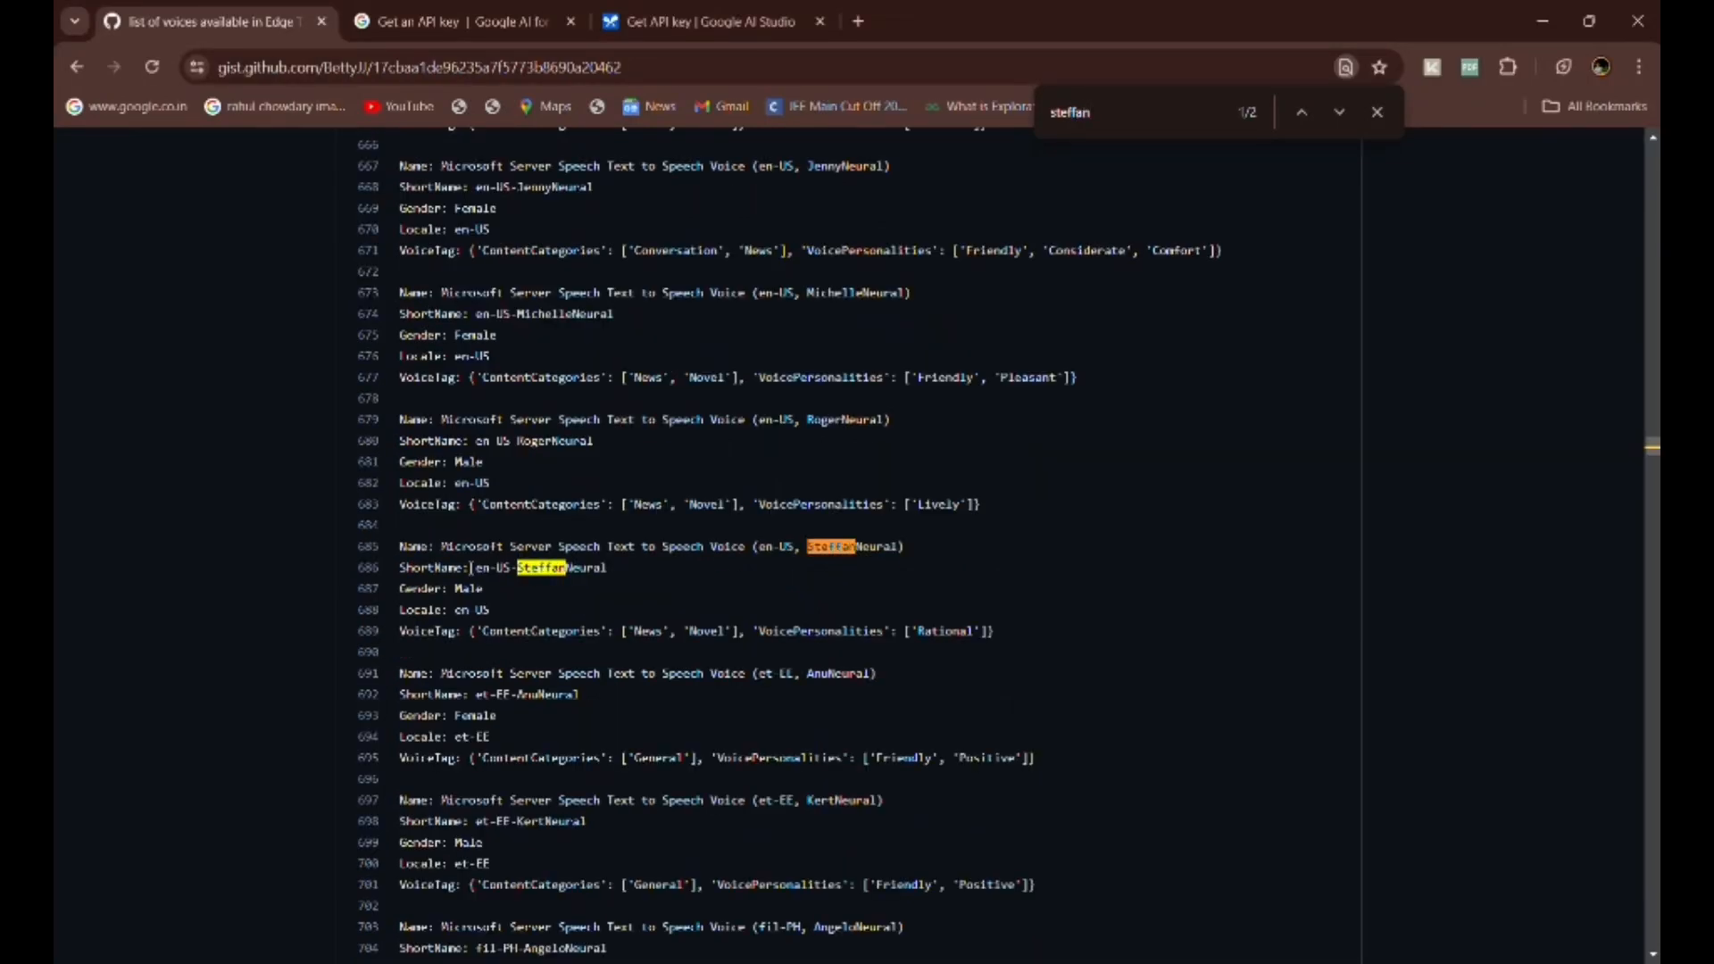
Select the ShortName value en-US-SteffanNeural in the voice list.
drag(473, 568, 609, 568)
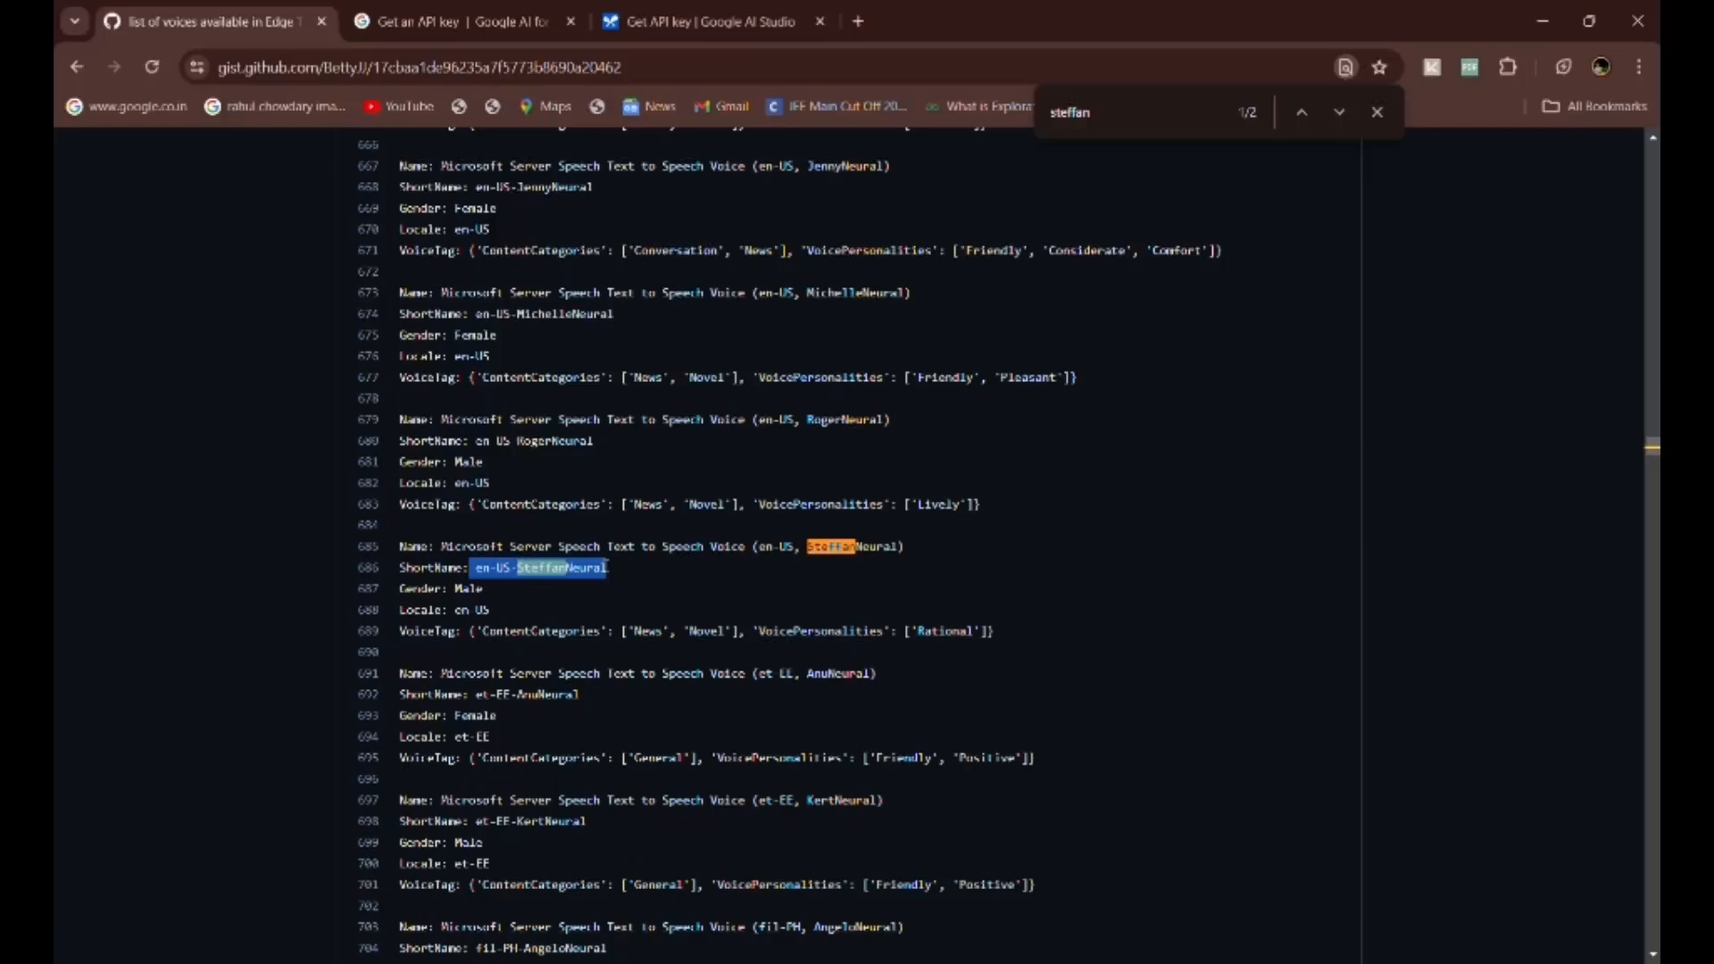
mouse_move(599, 526)
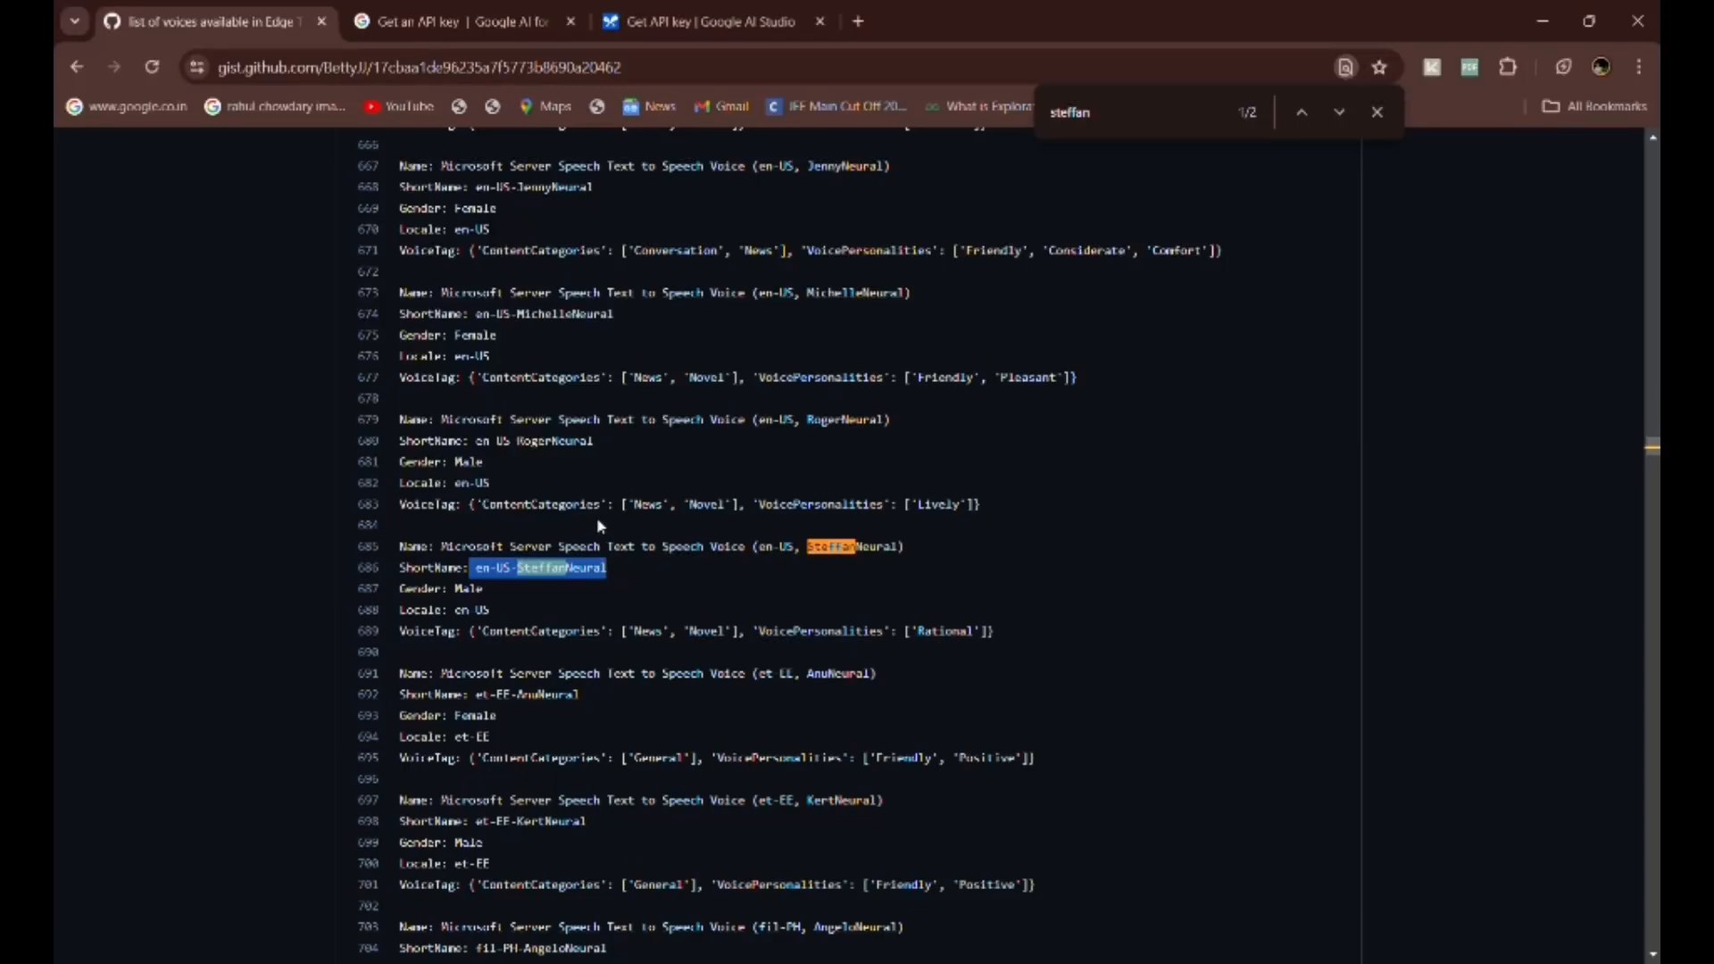
mouse_move(1391, 159)
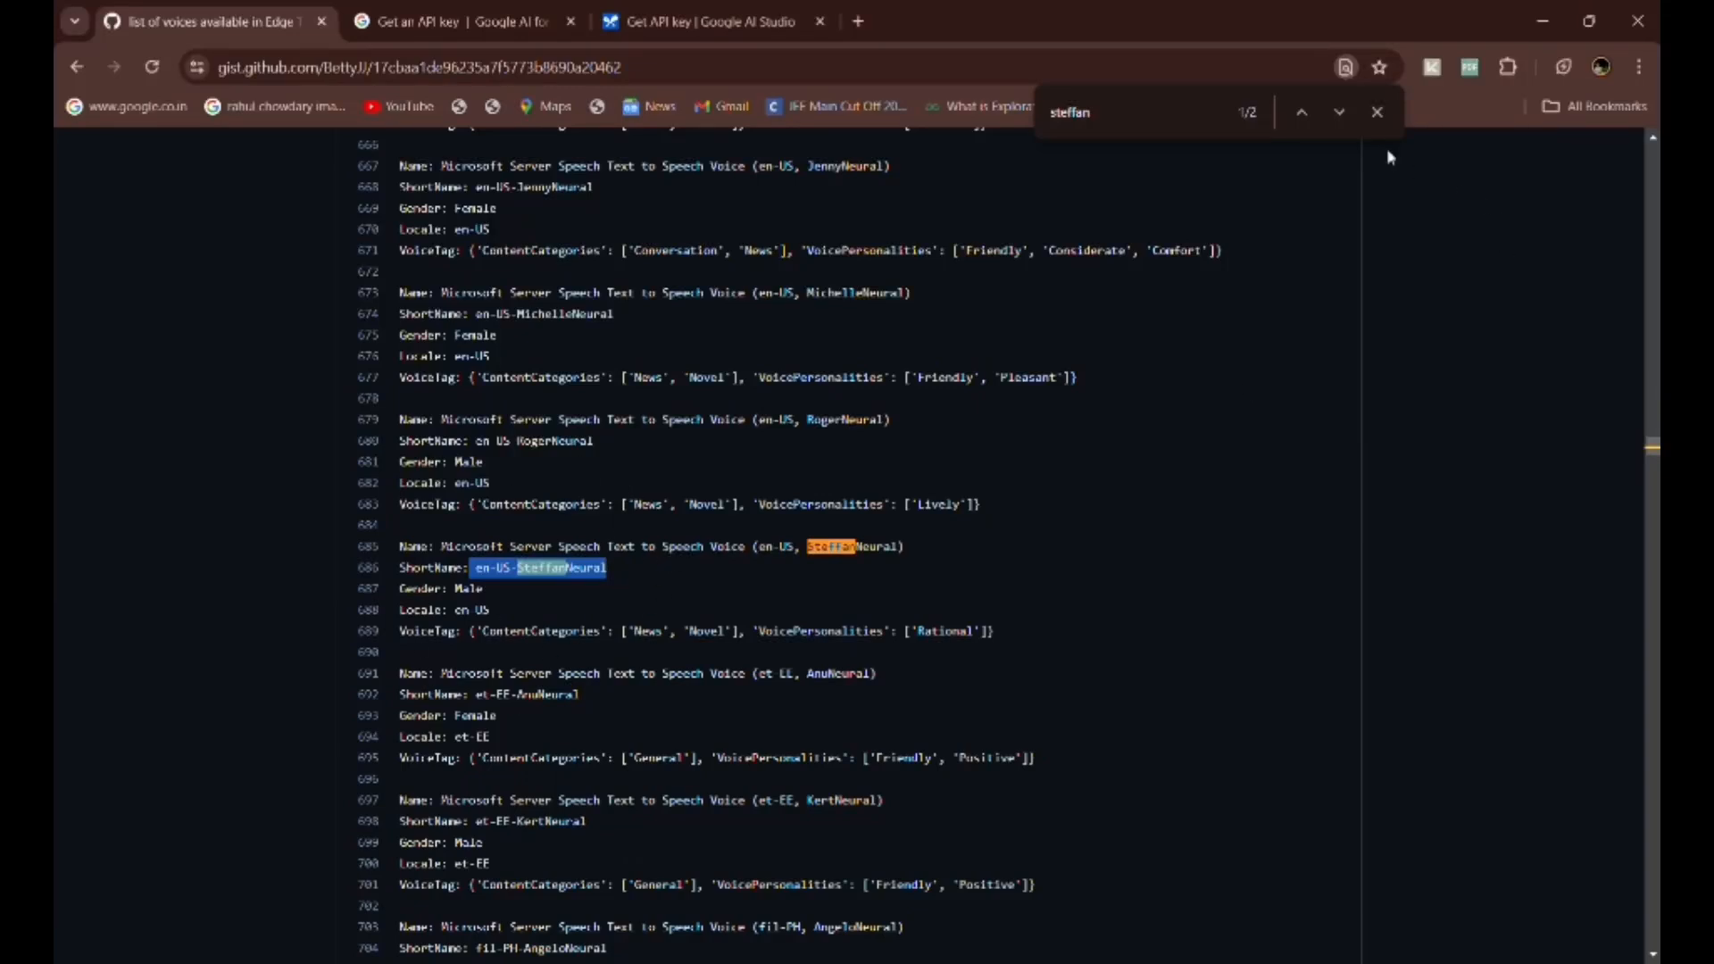
mouse_move(963, 304)
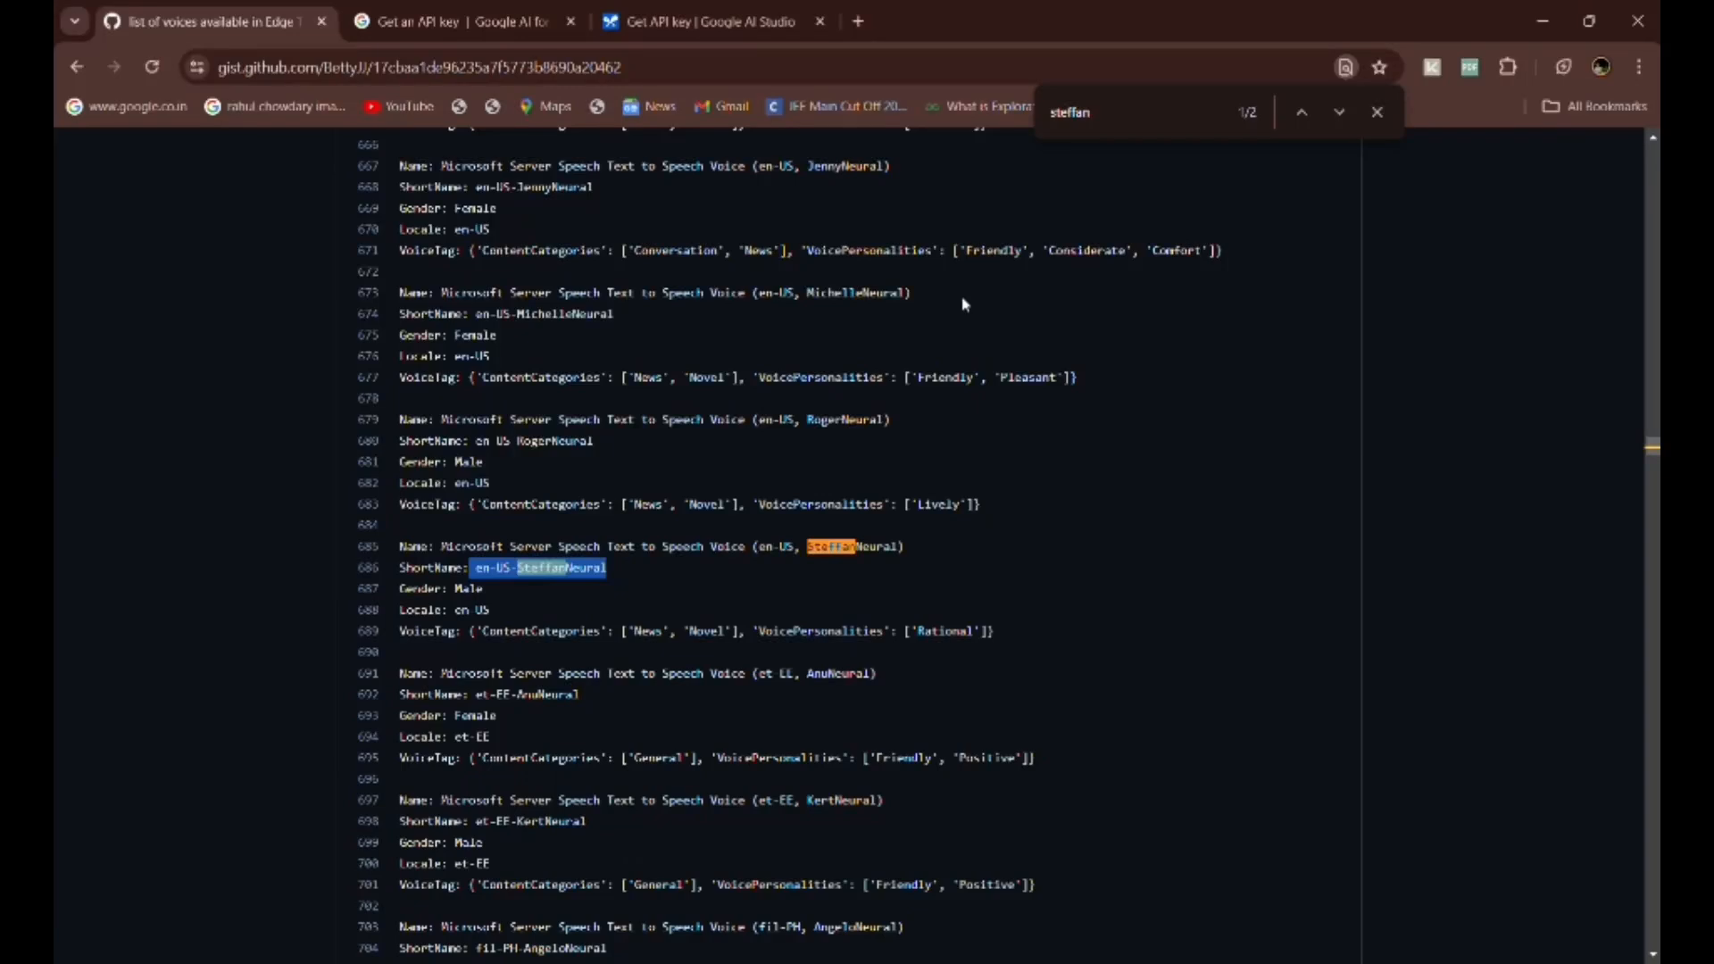
mouse_move(789, 404)
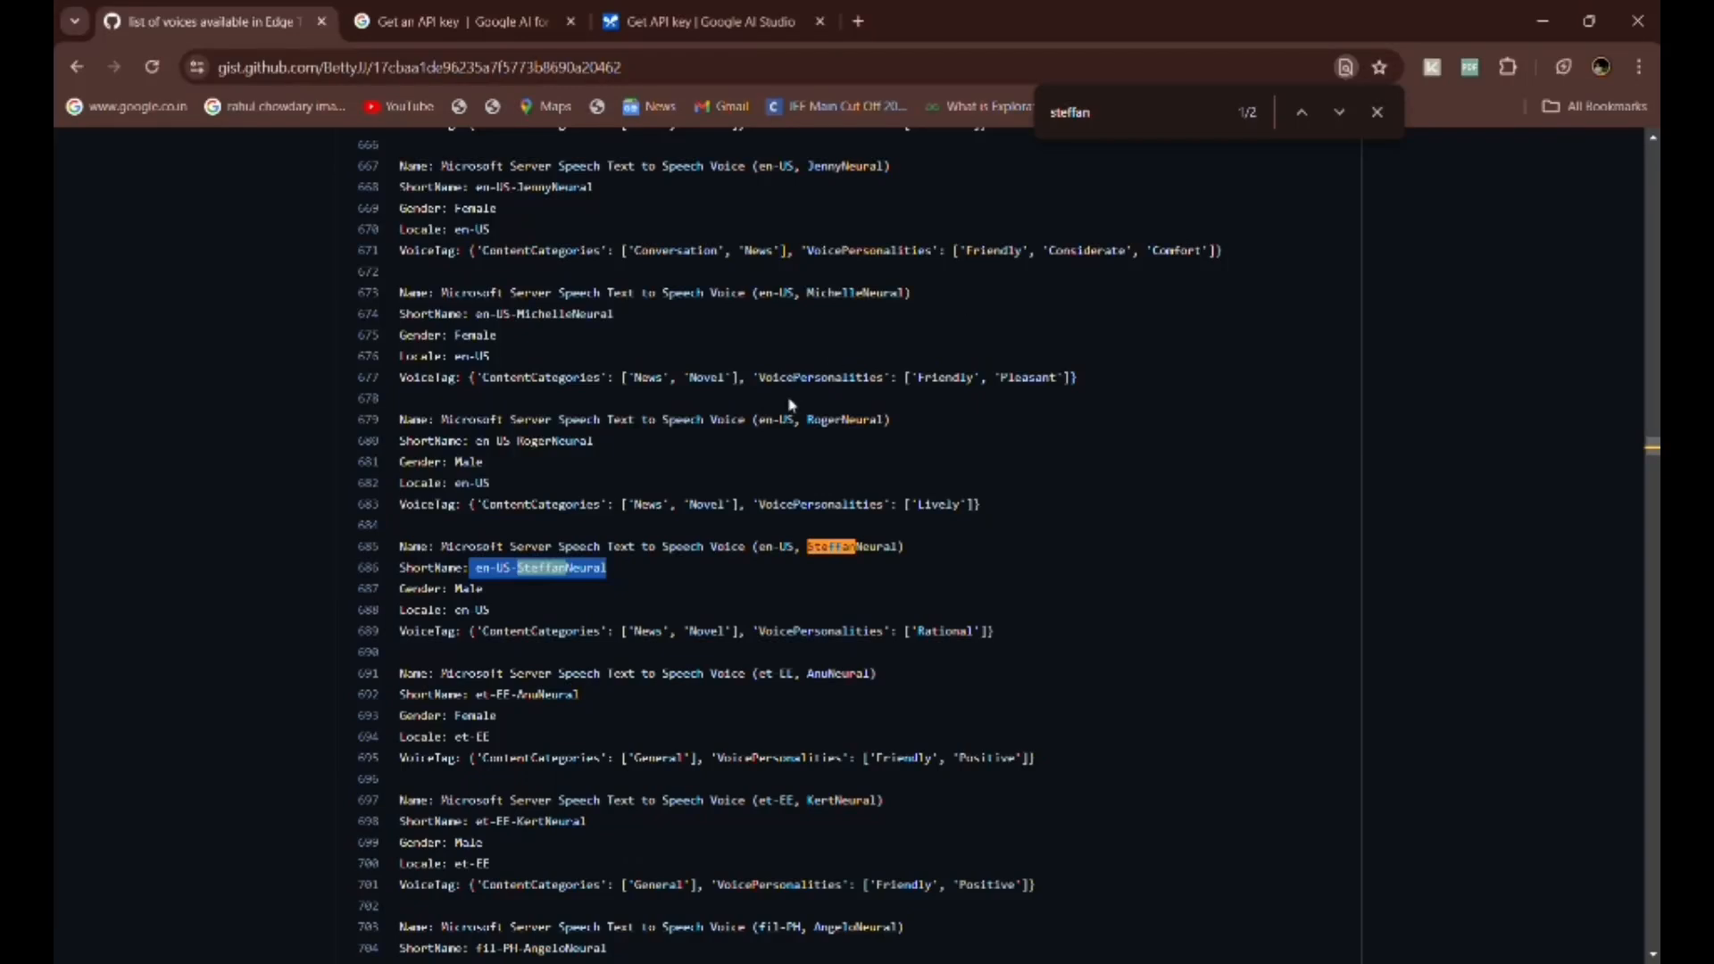